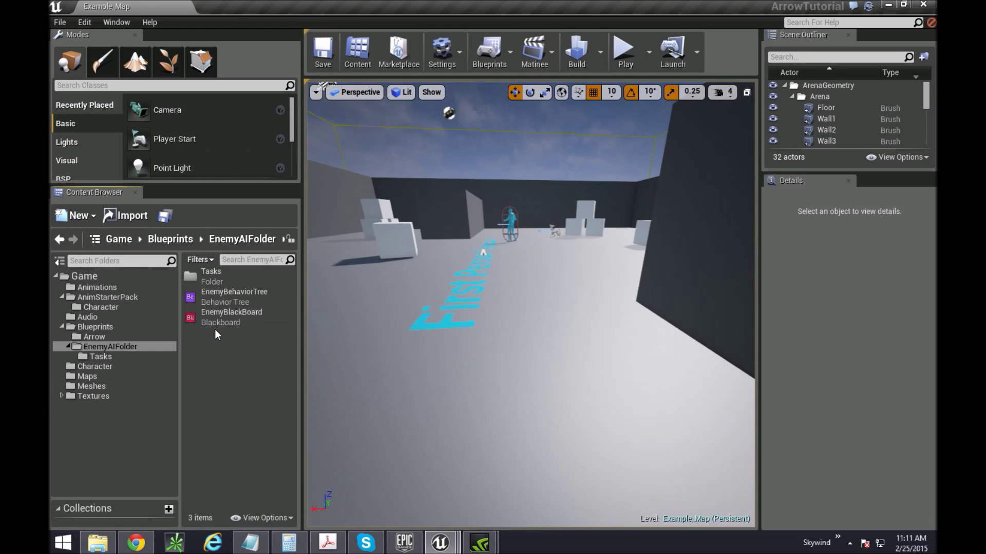
mouse_move(234, 292)
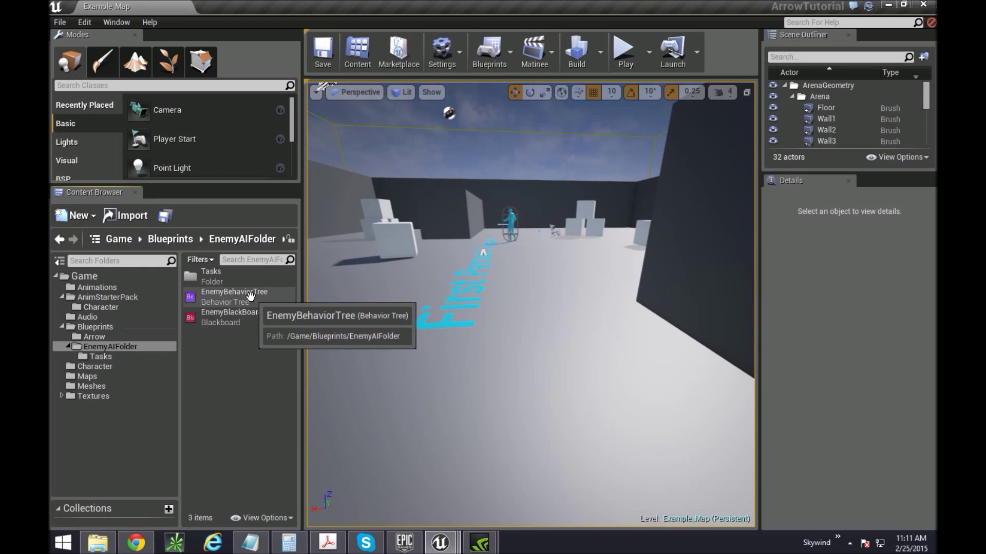
Highlight the Angle of reach formula, then restore the browser down over the ShootArrow graph
click(99, 356)
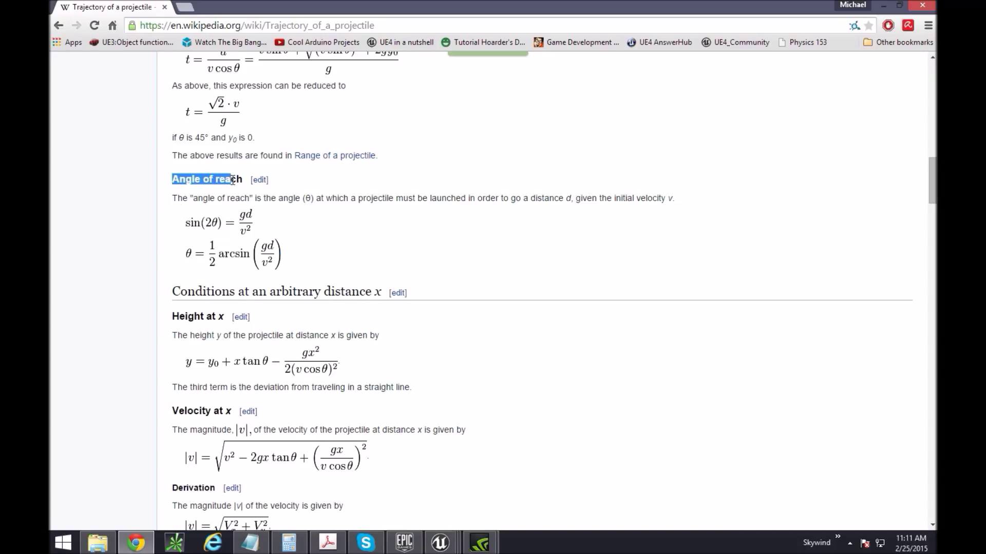
click(407, 248)
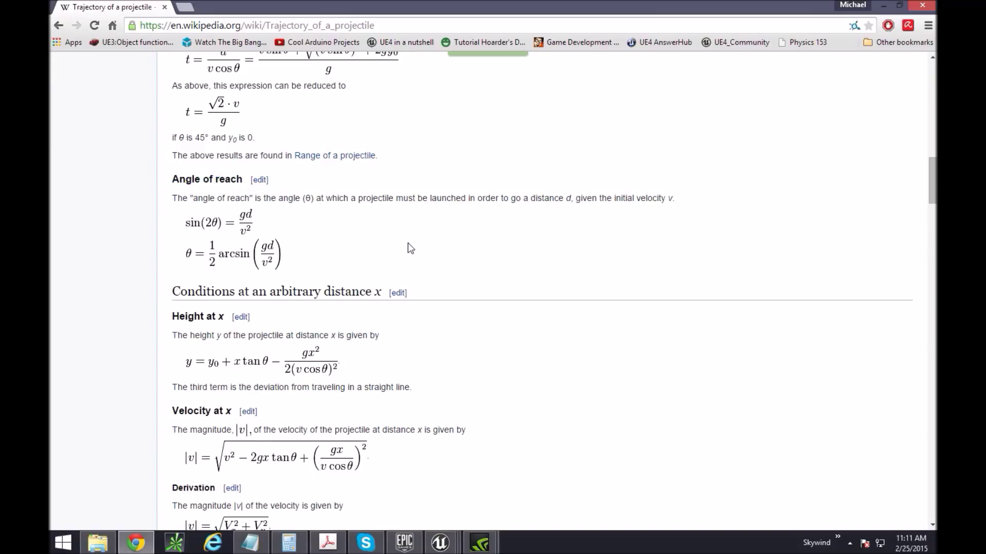
mouse_move(240, 248)
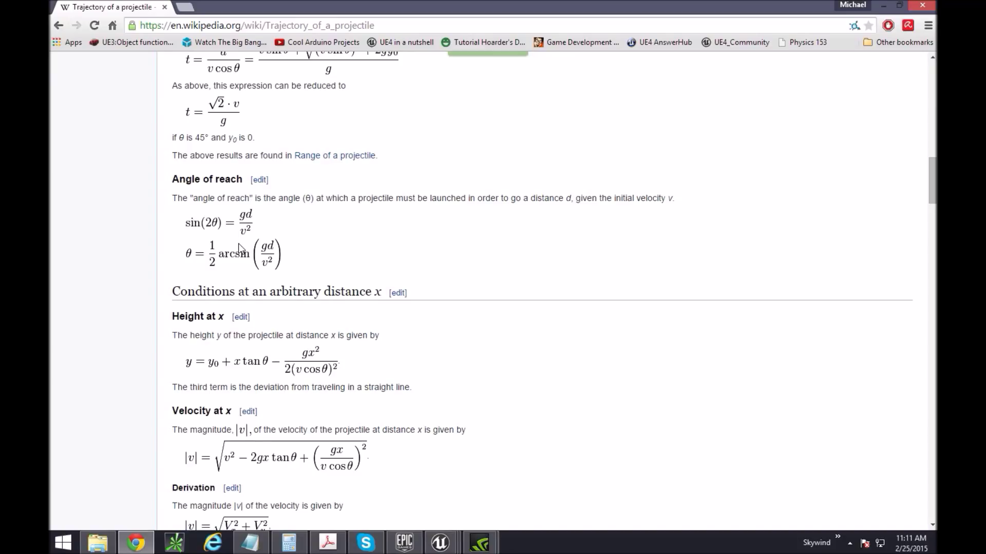
mouse_move(218, 244)
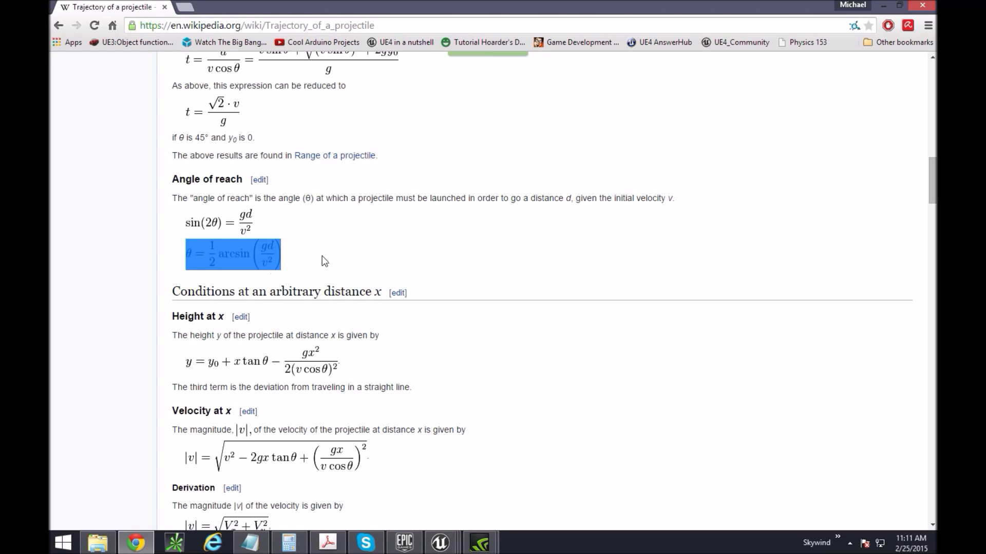
mouse_move(460, 8)
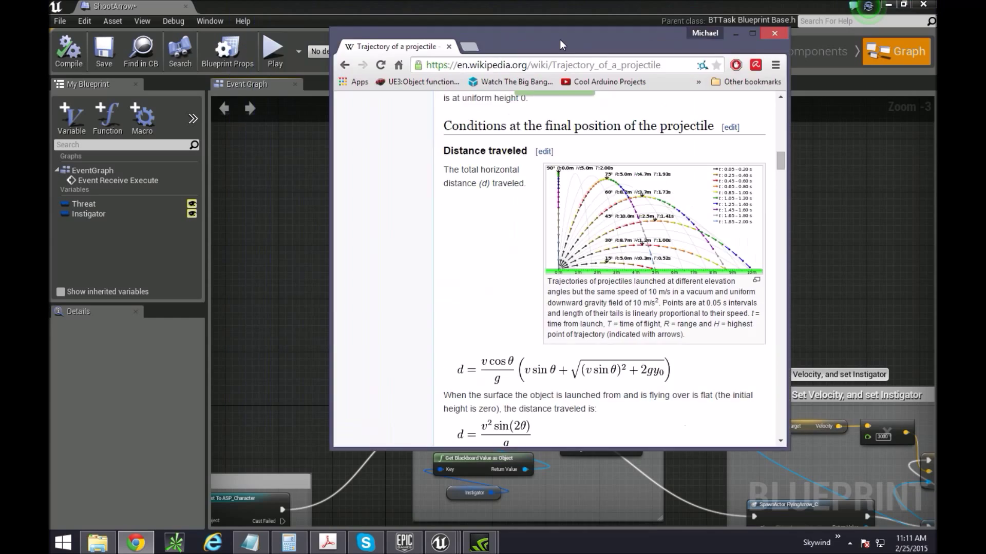
Wire a Get Character Movement node from the ASP_Character cast and search for its gravity getter
click(773, 33)
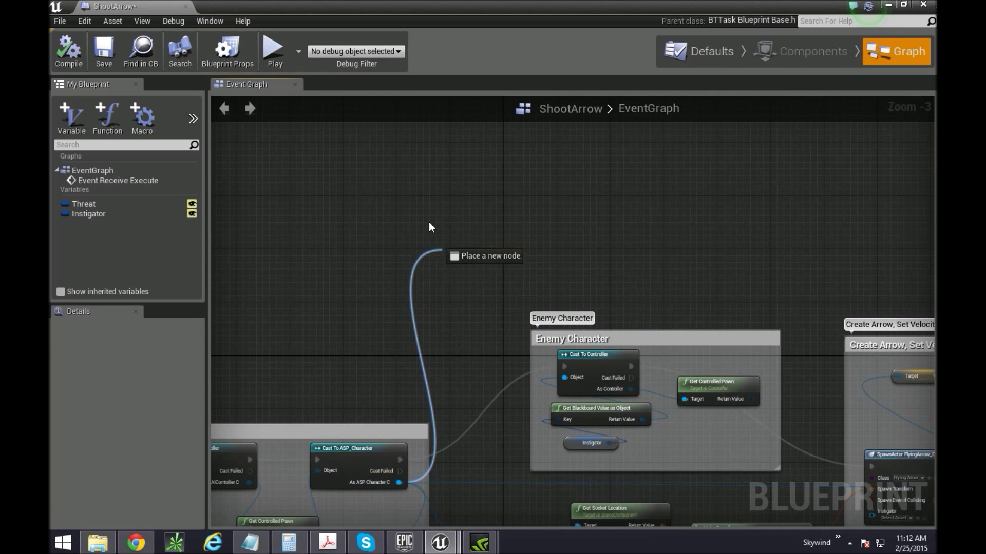
text(chara)
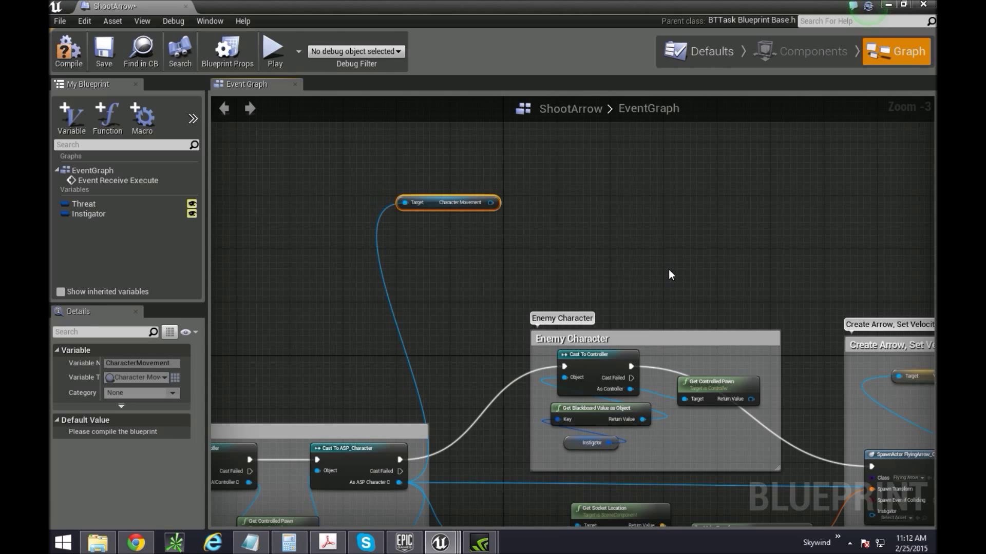
mouse_move(649, 234)
text(get)
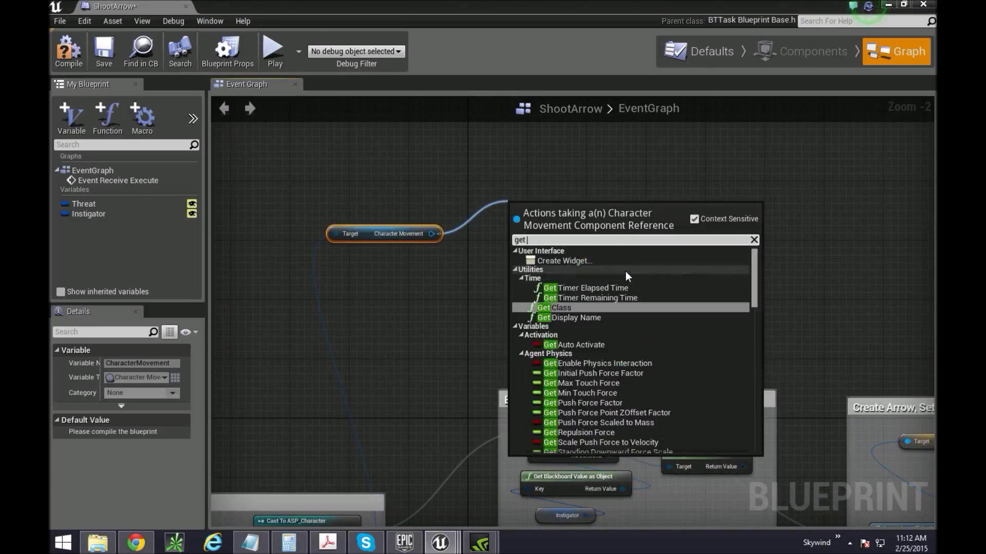
text(gra)
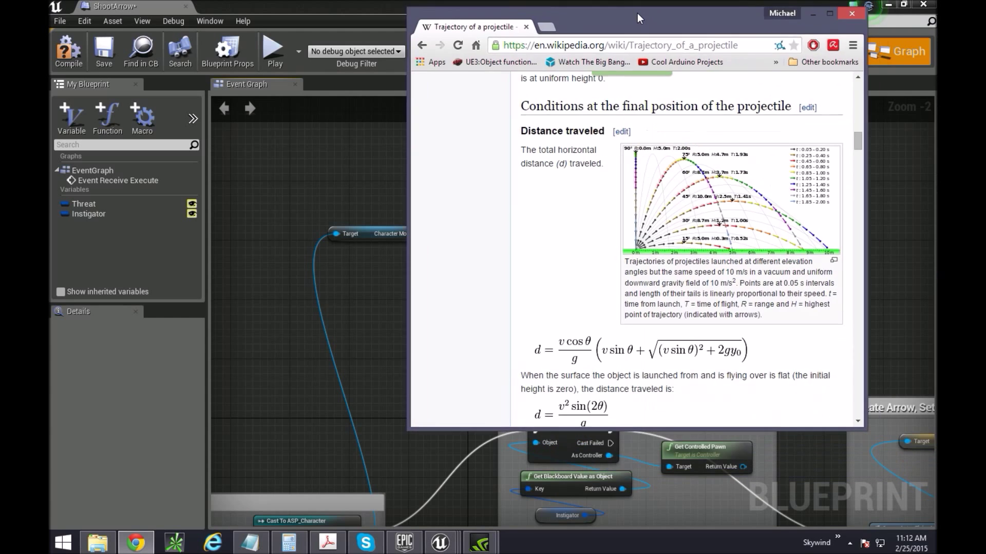
Scroll the trajectory article back to the Angle of reach formulas and restore the small window
scroll(down, 3)
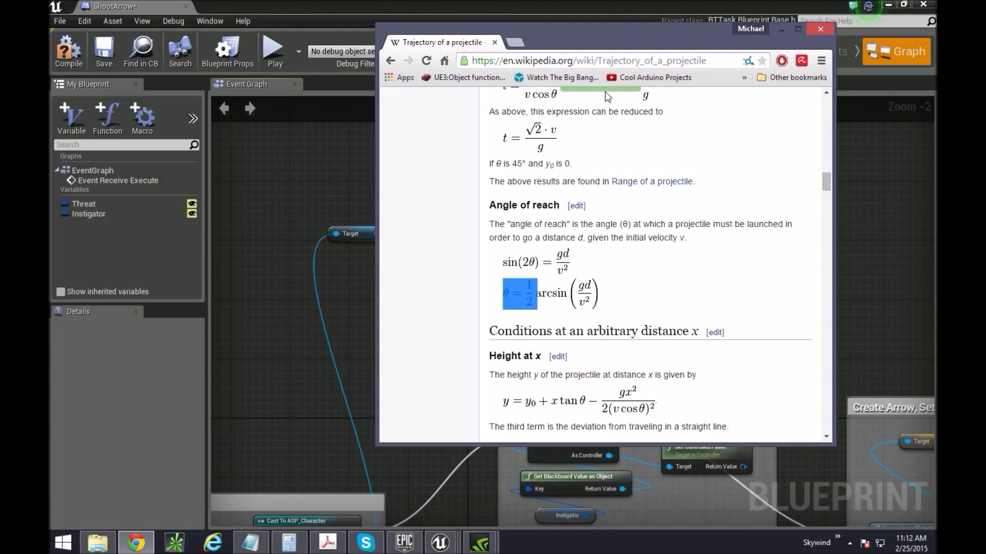
click(798, 29)
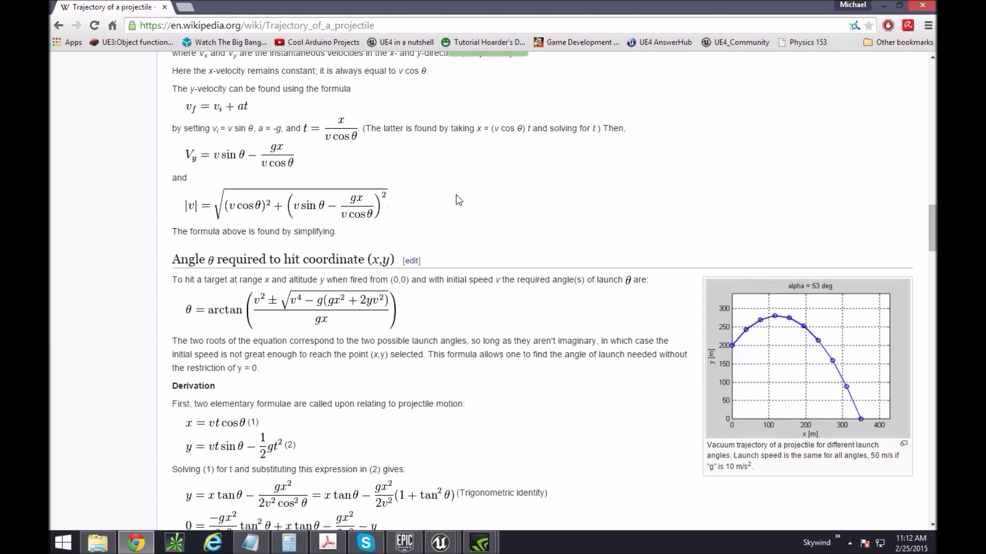
scroll(down, 3)
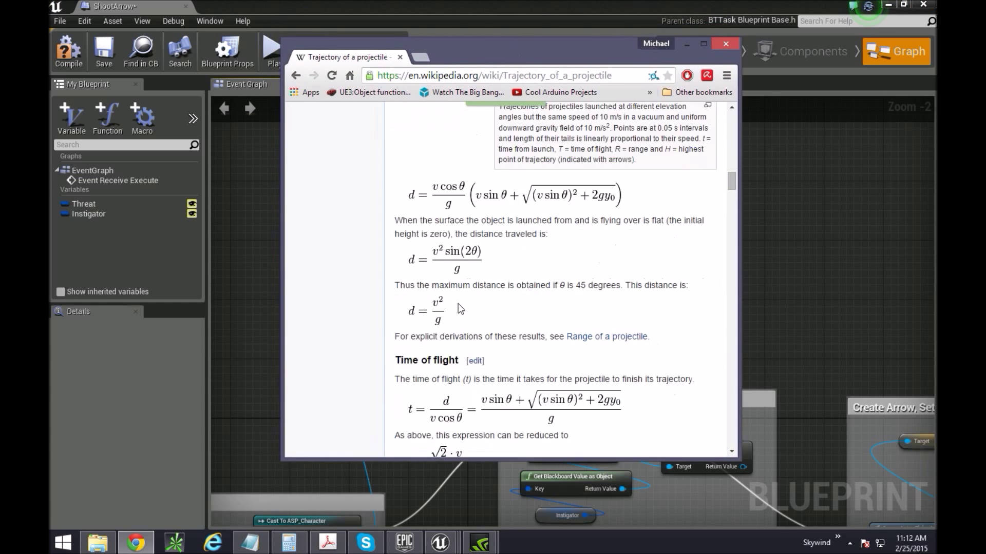
scroll(down, 3)
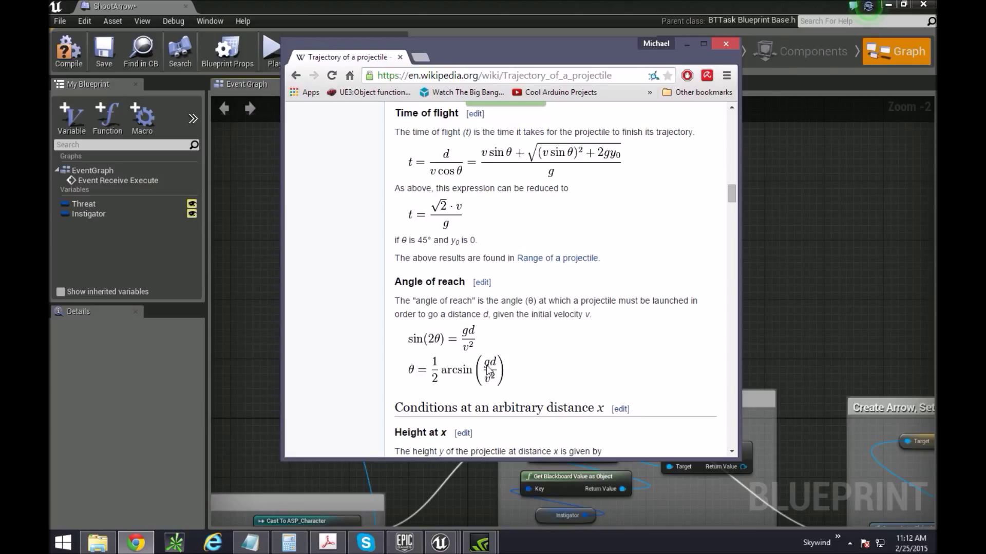
mouse_move(494, 370)
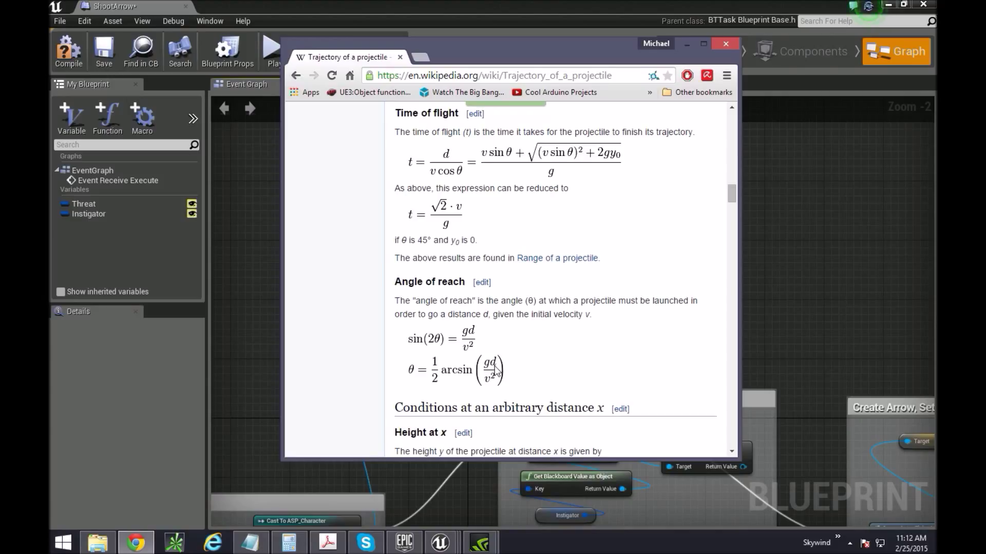
click(725, 43)
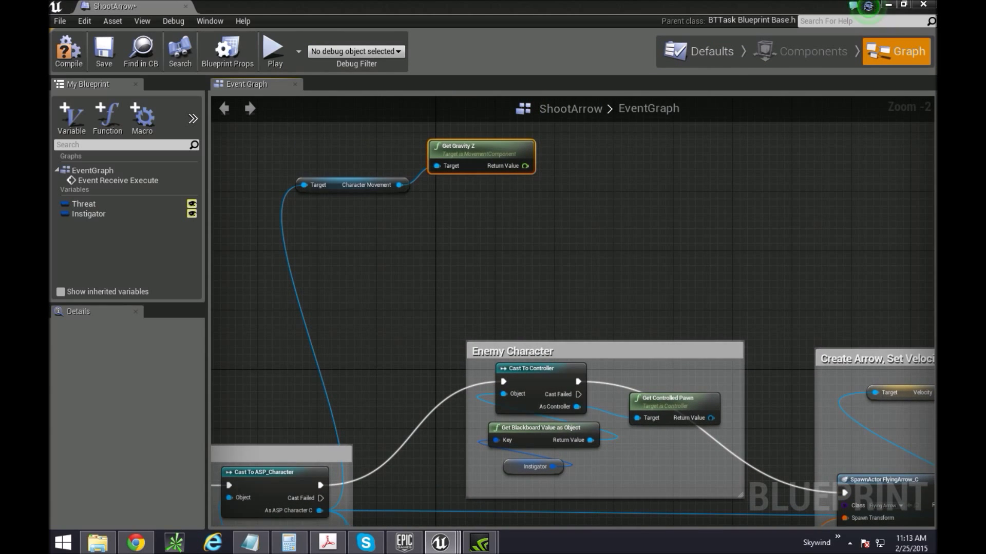
mouse_move(546, 287)
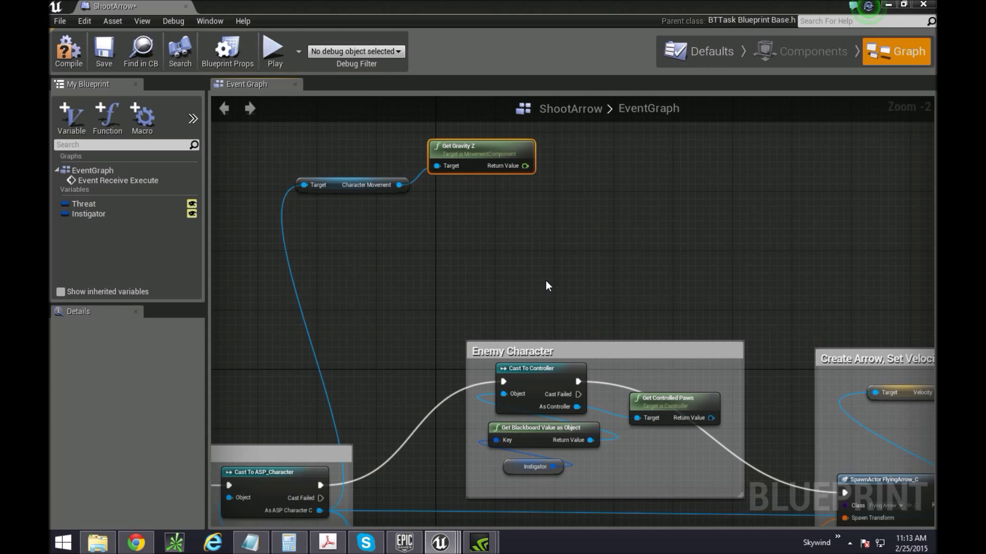
Place a Get Distance To node beside Get Gravity Z via the 'get dist' search
drag(547, 286, 616, 326)
text(get dist)
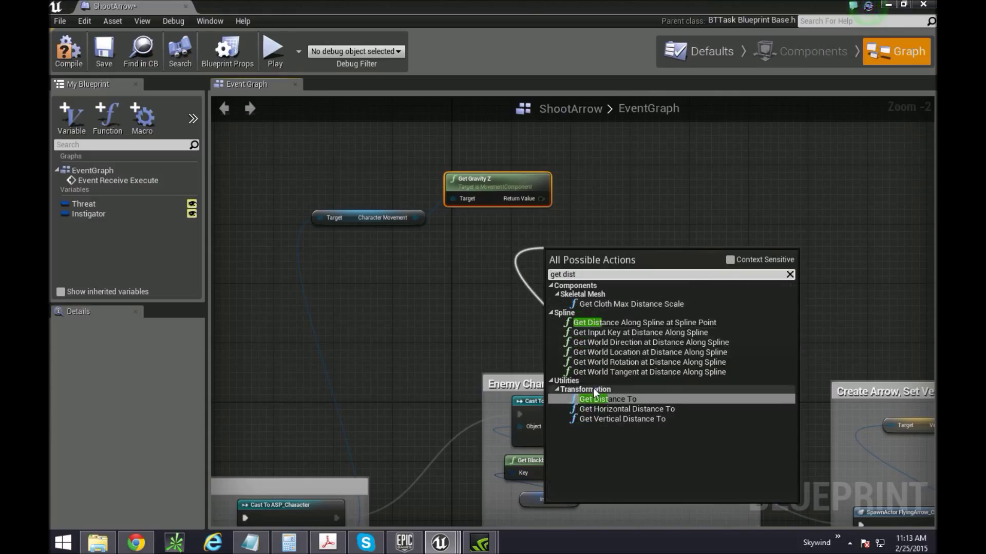
click(606, 400)
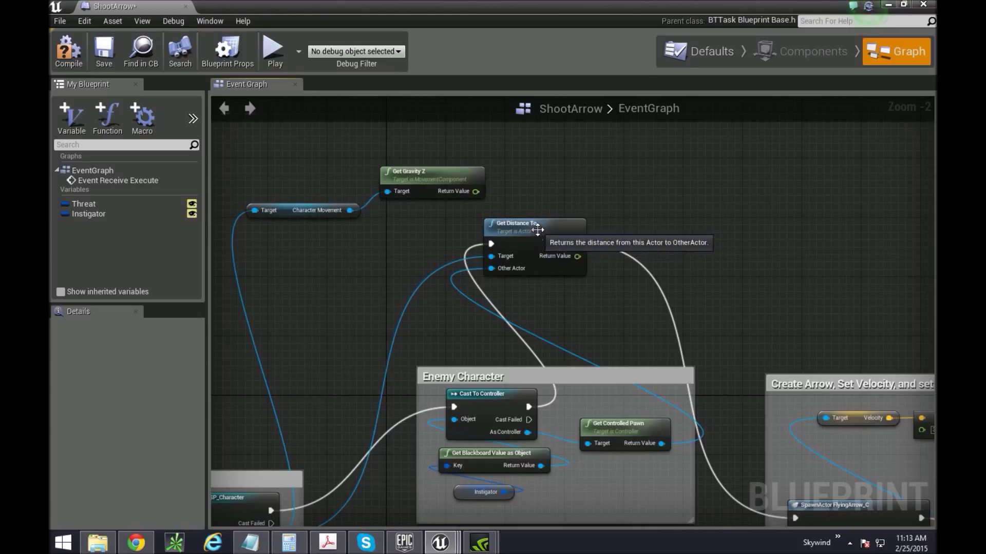
click(521, 223)
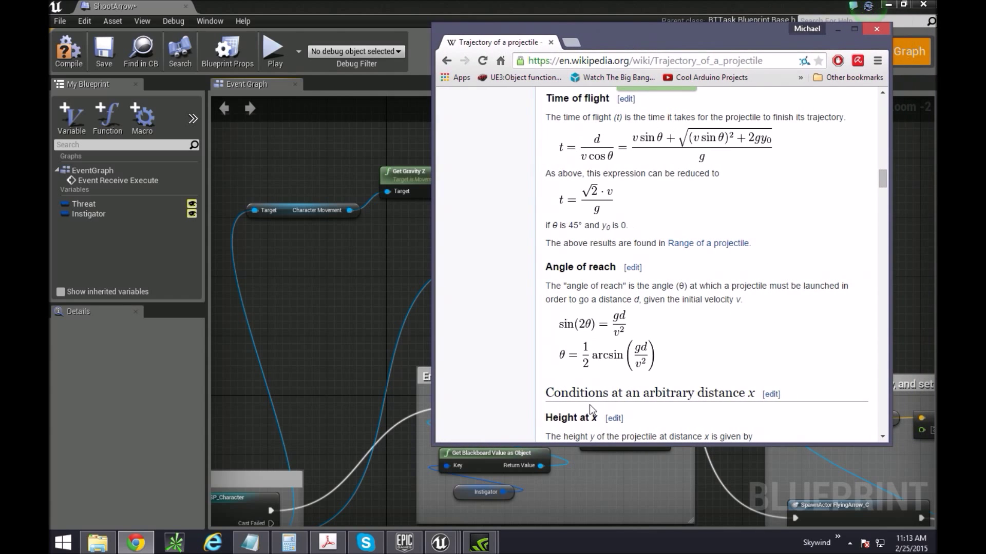
mouse_move(644, 370)
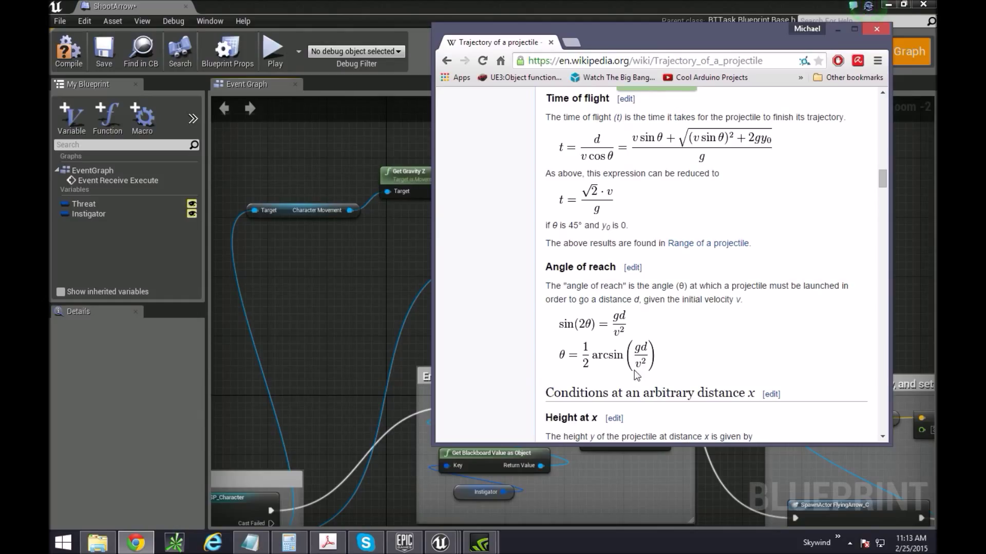
mouse_move(732, 147)
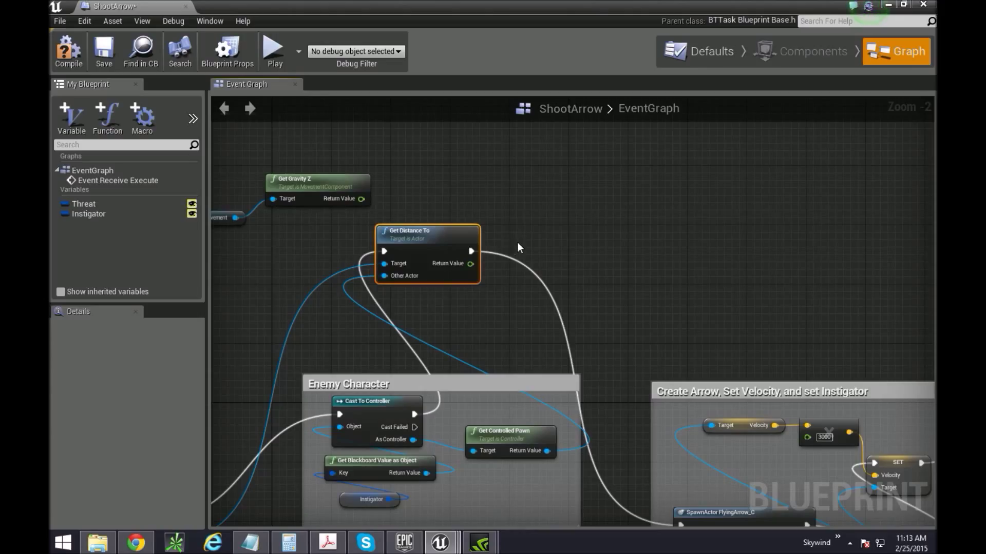
Multiply Gravity Z by the Get Distance To result in a Float*Float node
drag(361, 199, 556, 202)
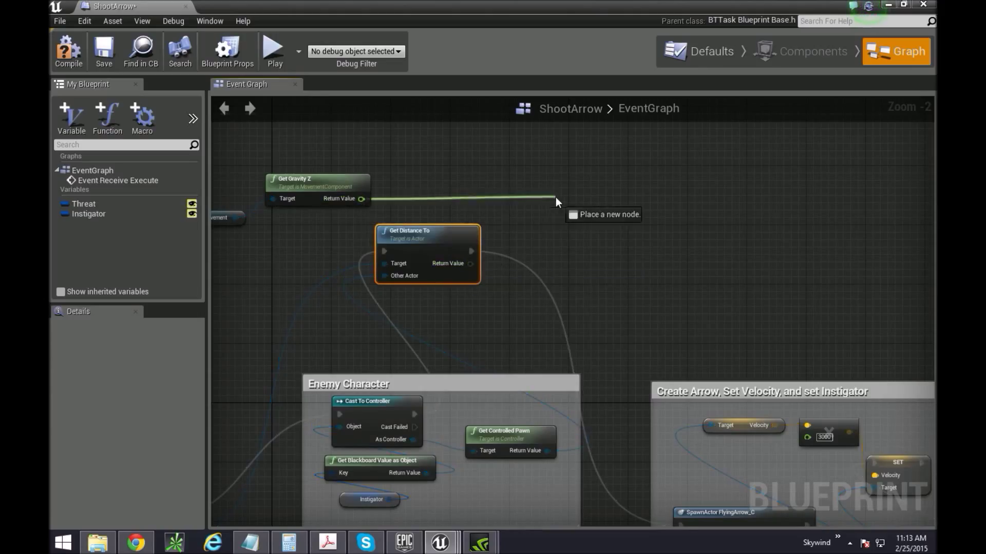
click(555, 202)
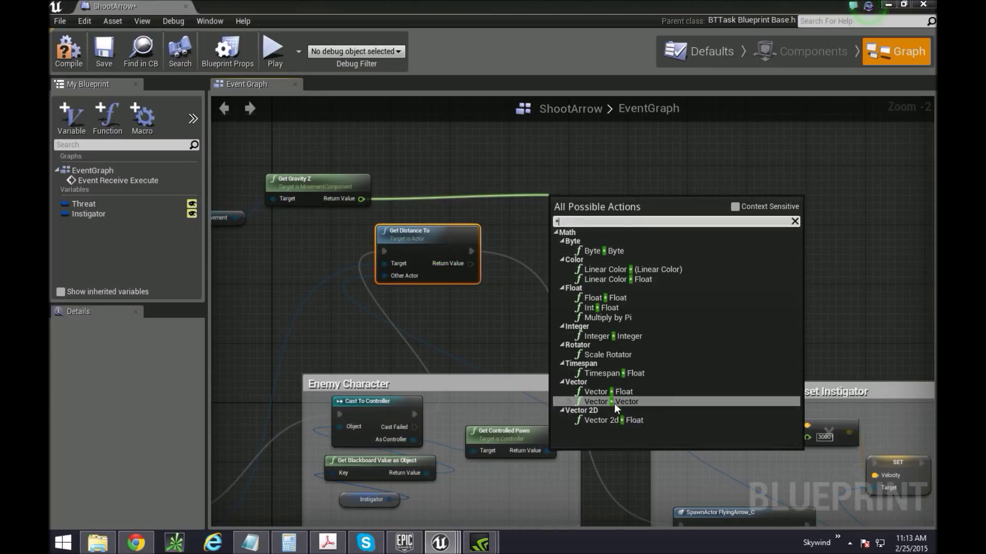
click(608, 401)
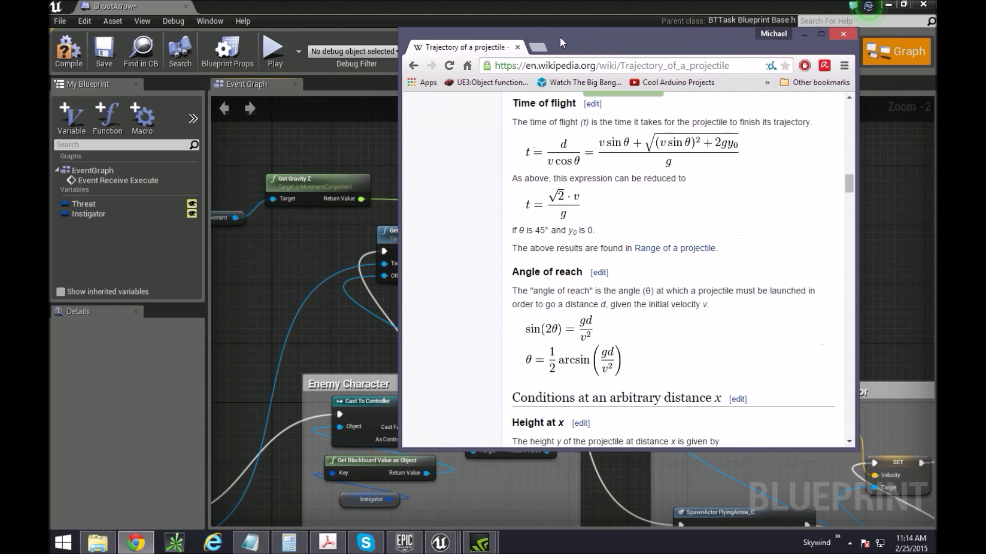
mouse_move(672, 200)
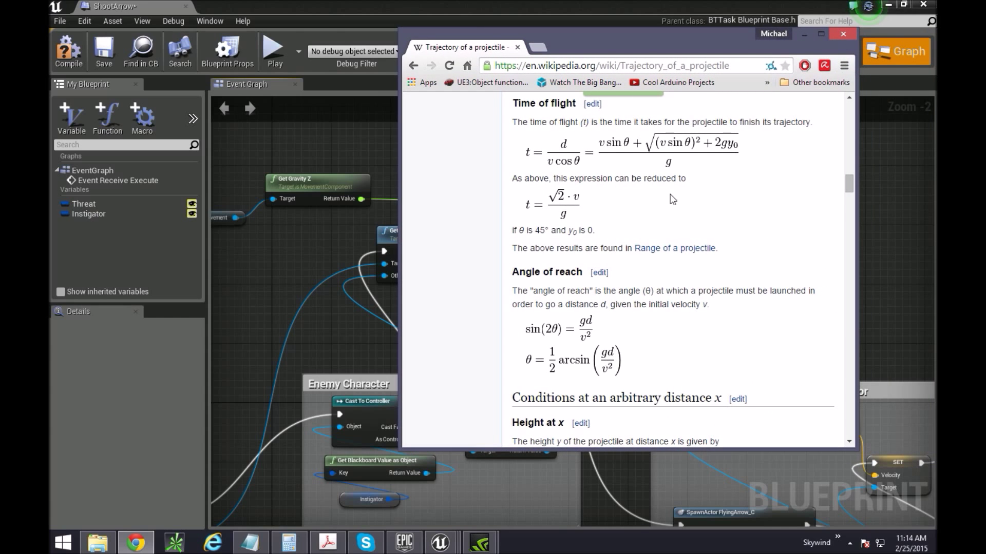
click(841, 33)
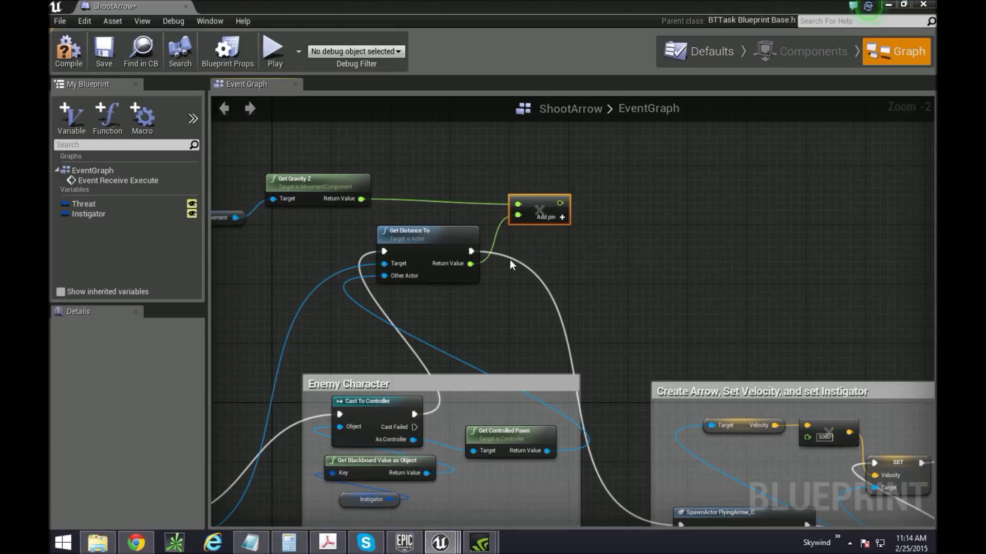
mouse_move(539, 267)
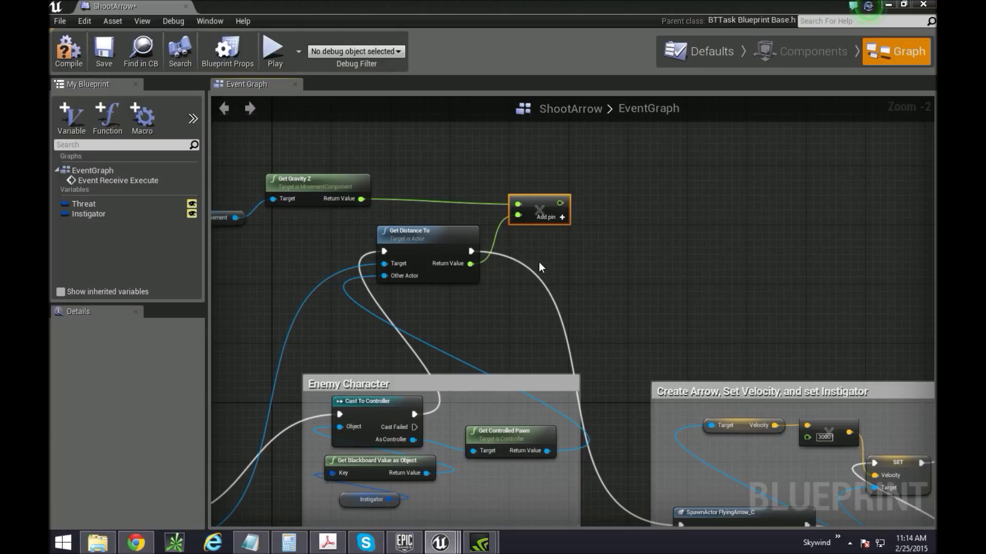
mouse_move(473, 270)
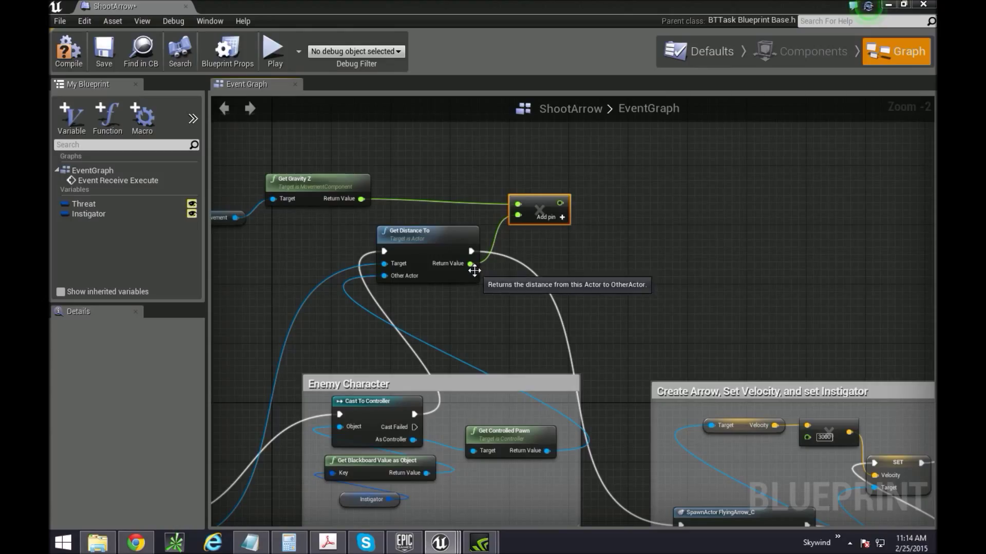
drag(470, 263, 554, 267)
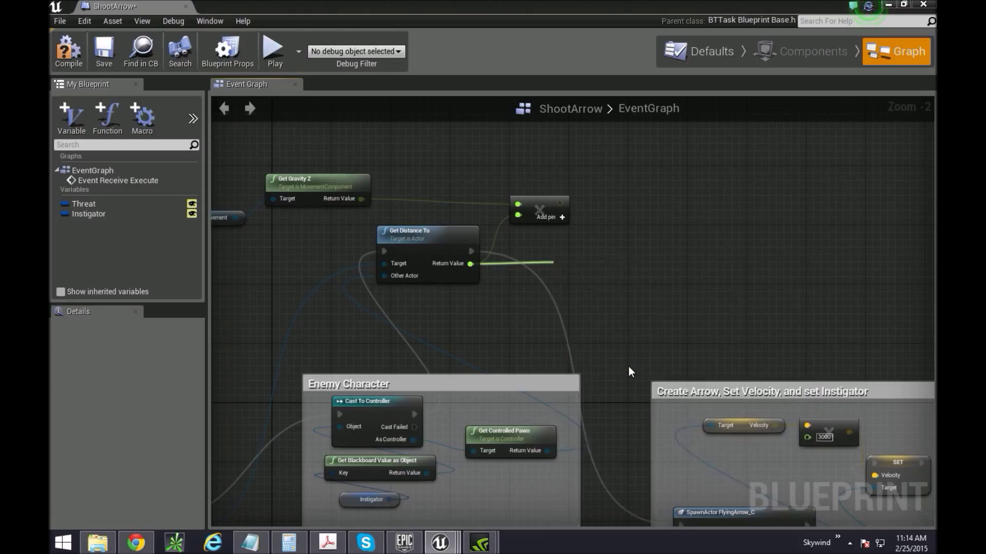
Add a 3000*3000 multiply node and a divide node taking both products
right_click(569, 259)
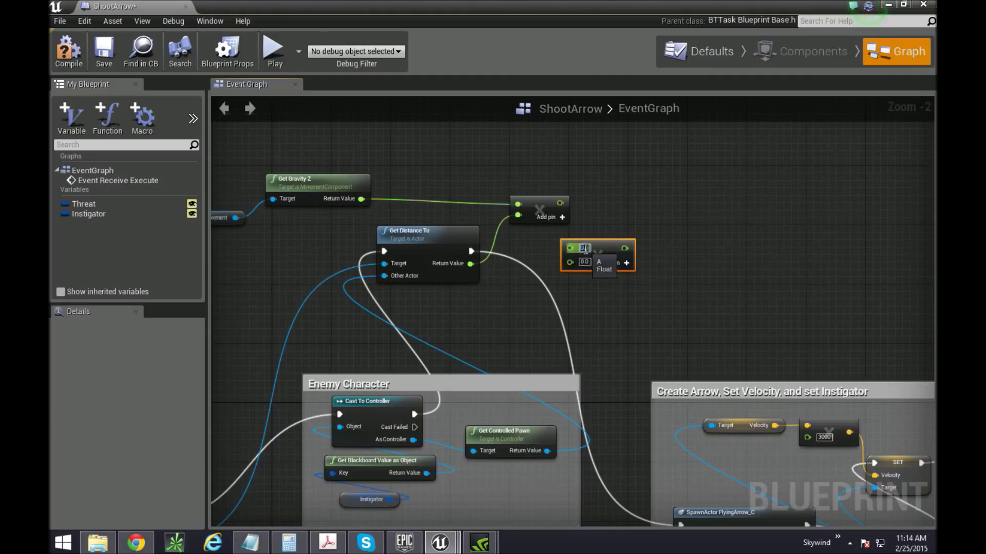
text(3000)
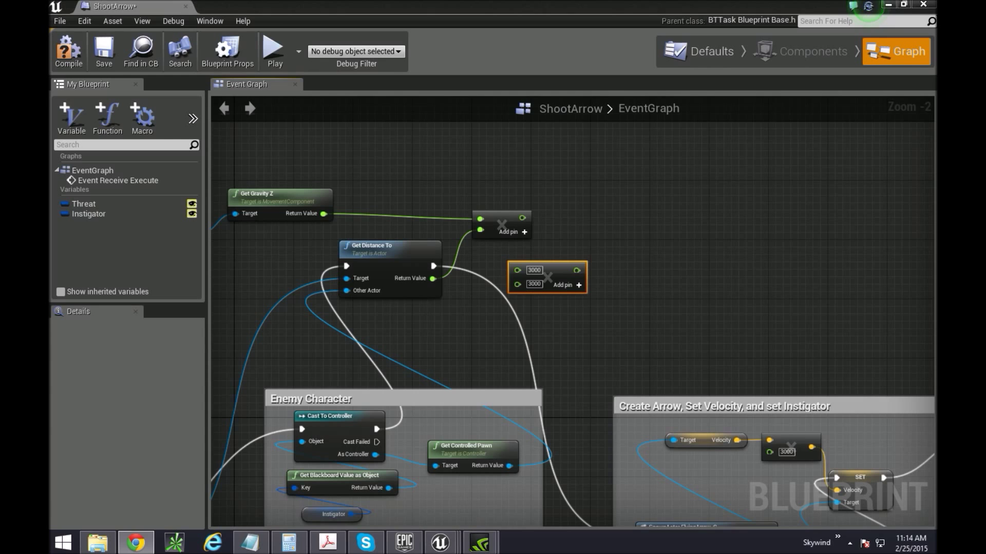
click(135, 542)
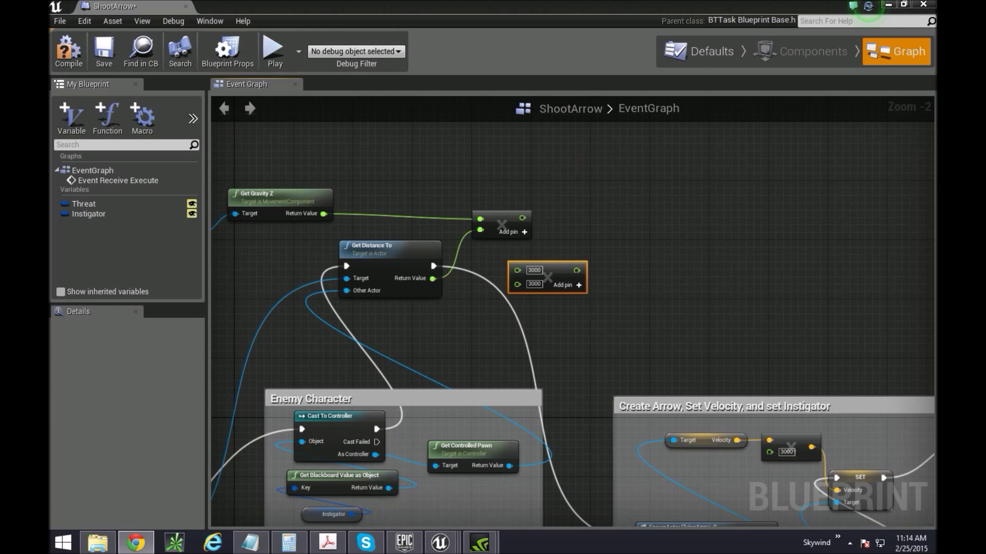
mouse_move(597, 192)
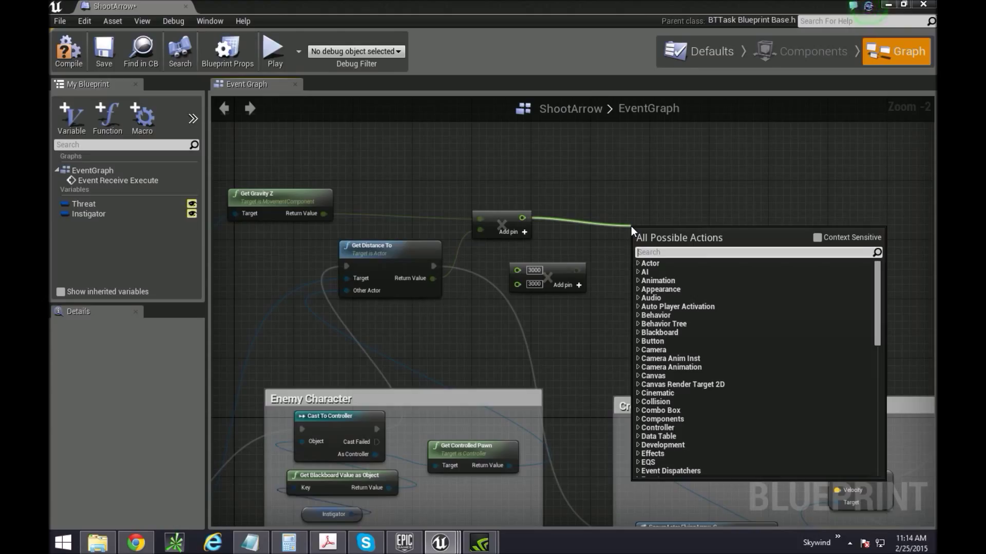
text(/)
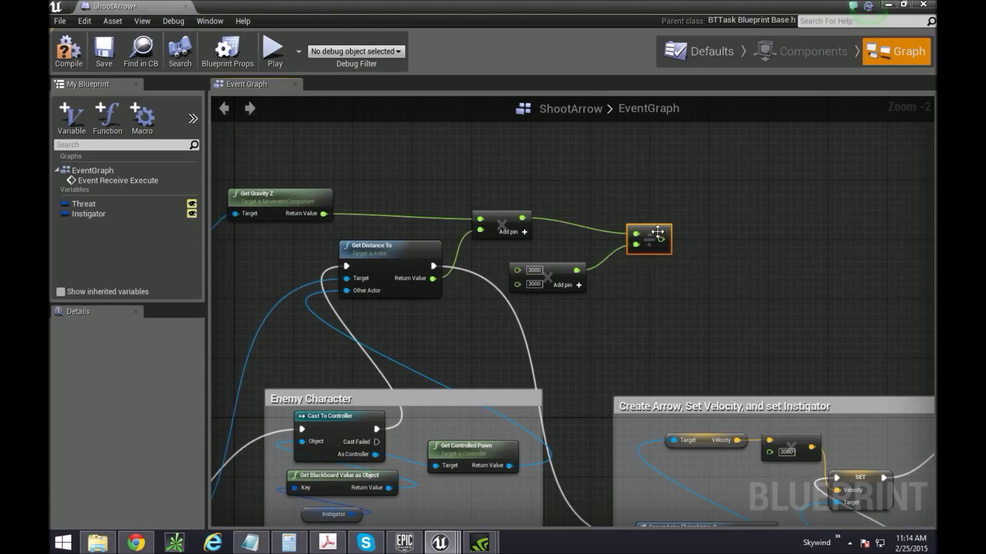
mouse_move(642, 239)
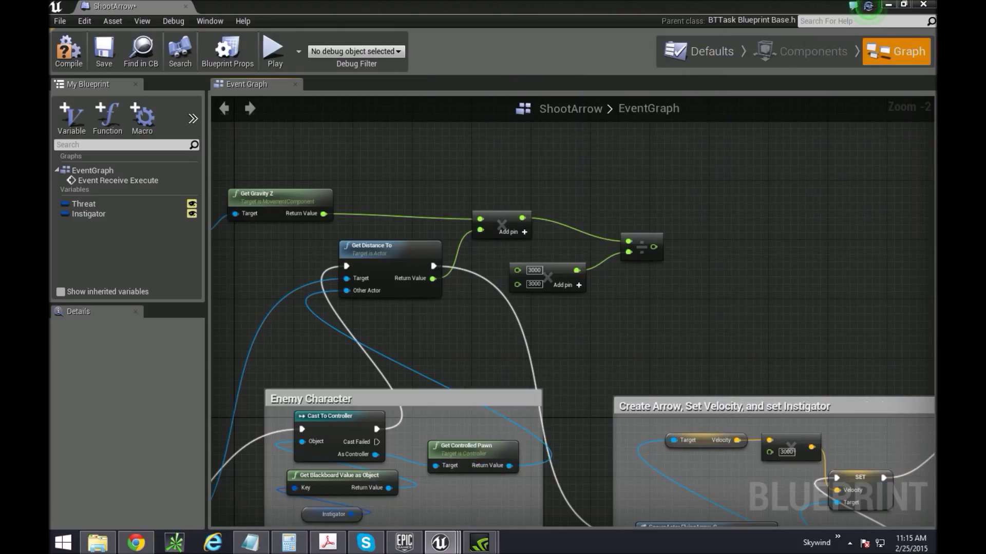
mouse_move(641, 247)
text(sin)
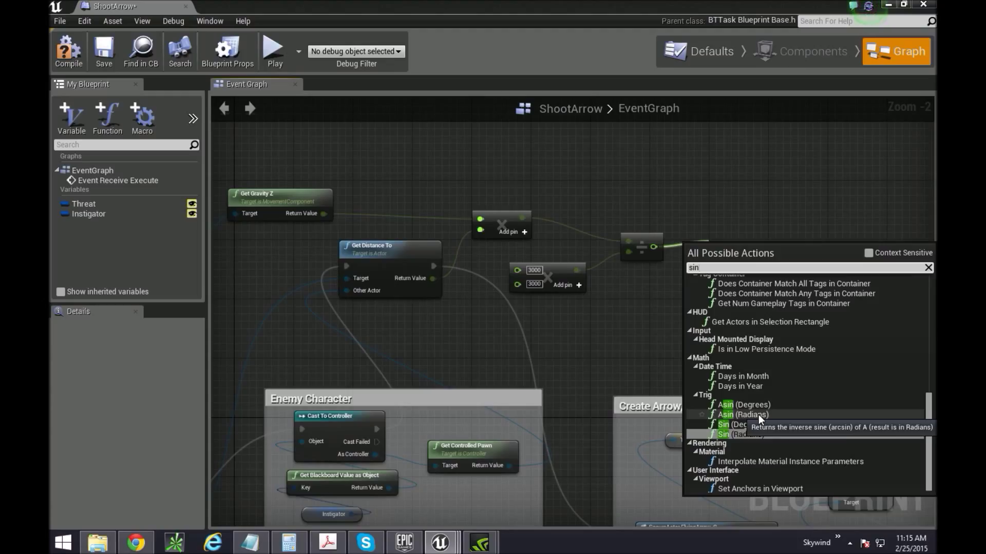
Feed the quotient through ASIN, multiply by 5, then add an ABS node
click(743, 413)
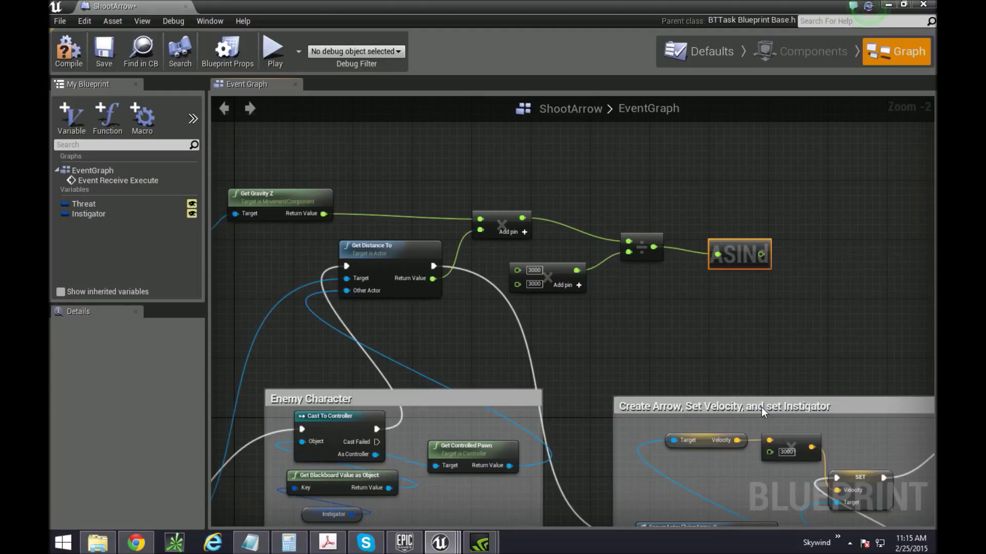
mouse_move(735, 223)
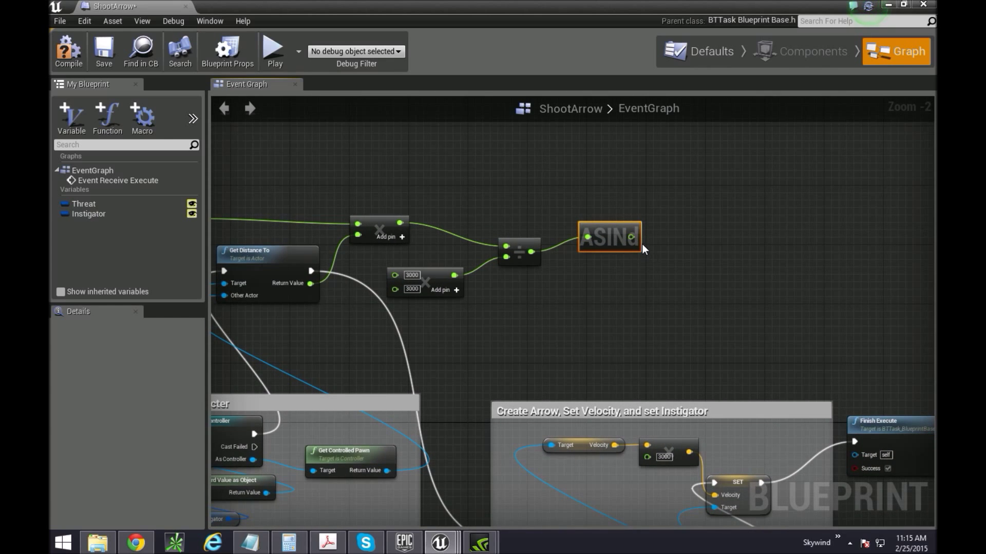
click(637, 237)
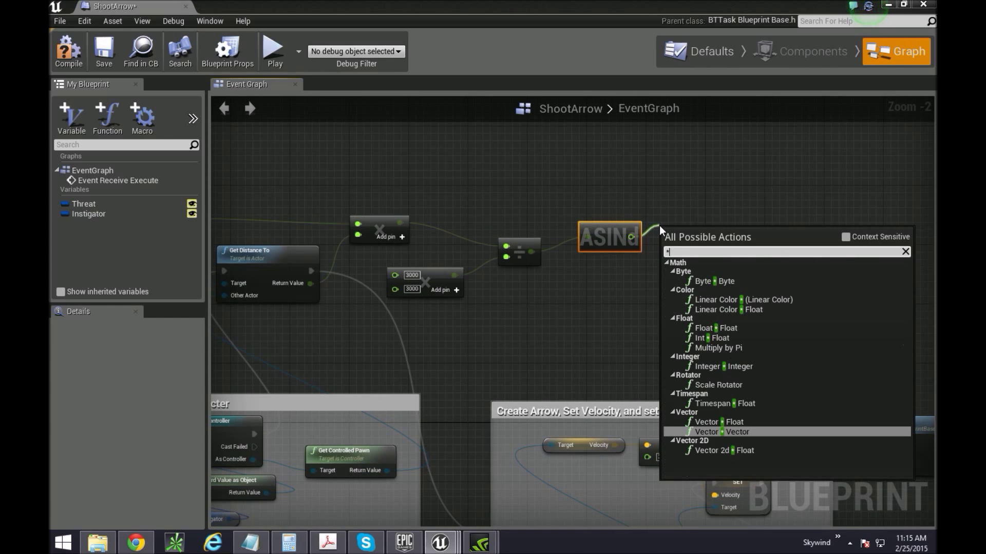
mouse_move(714, 327)
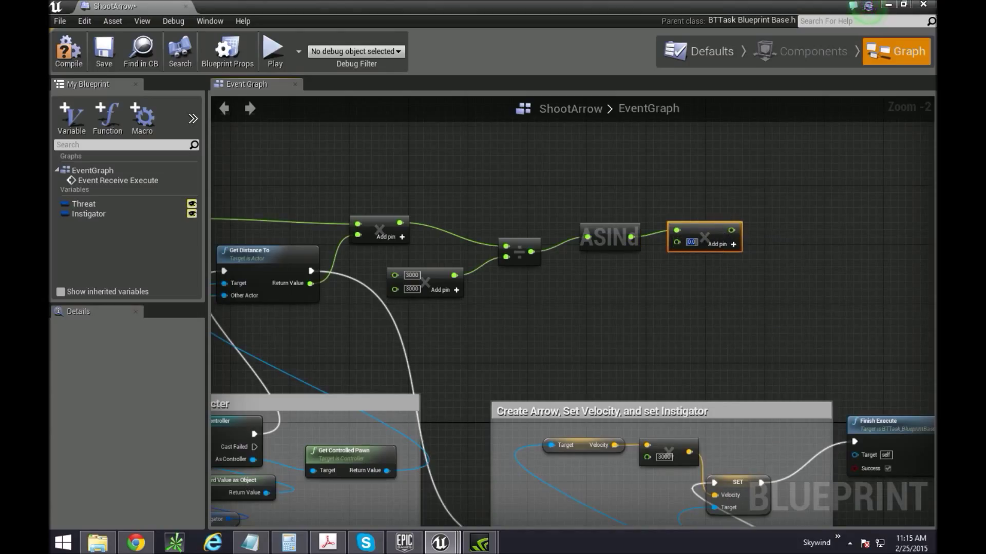
text(5)
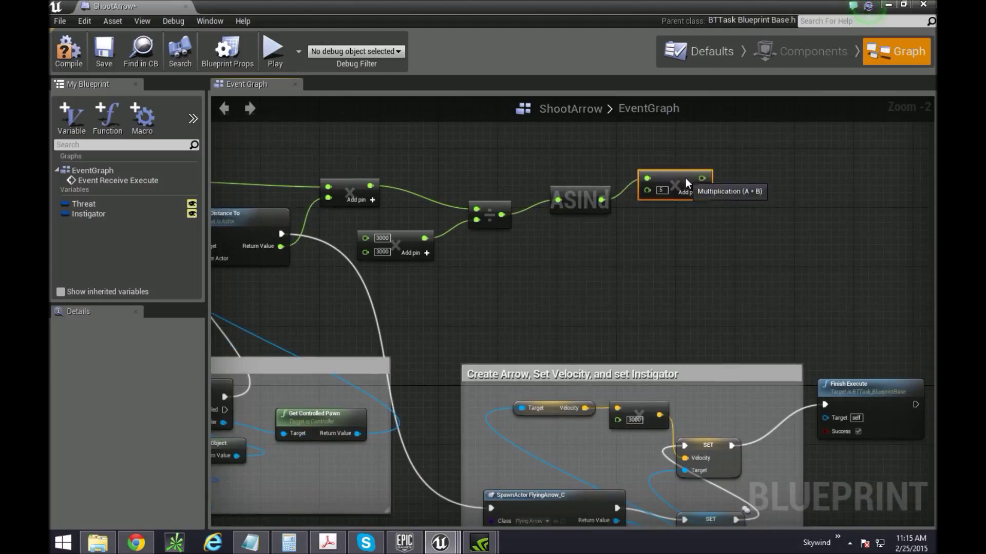
drag(702, 178, 628, 263)
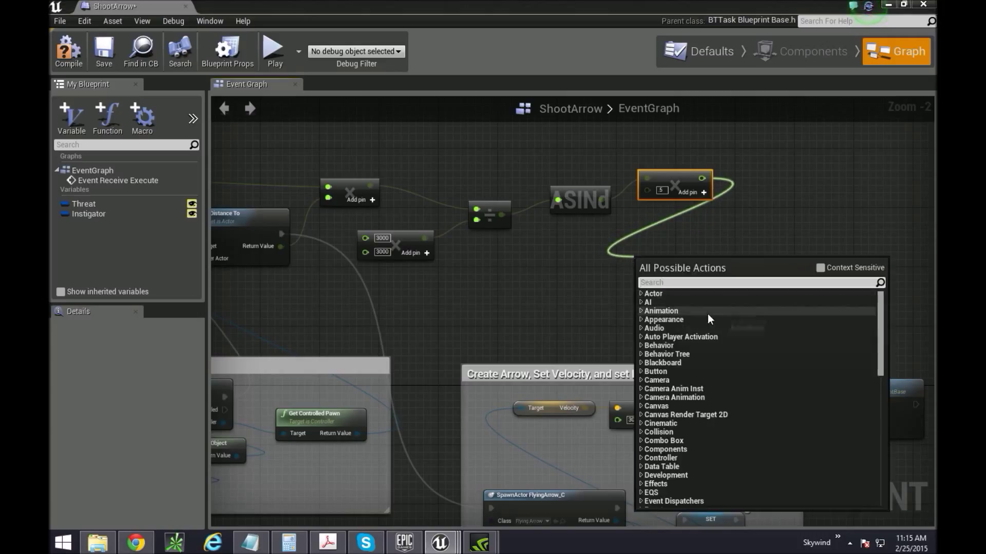
text(ab)
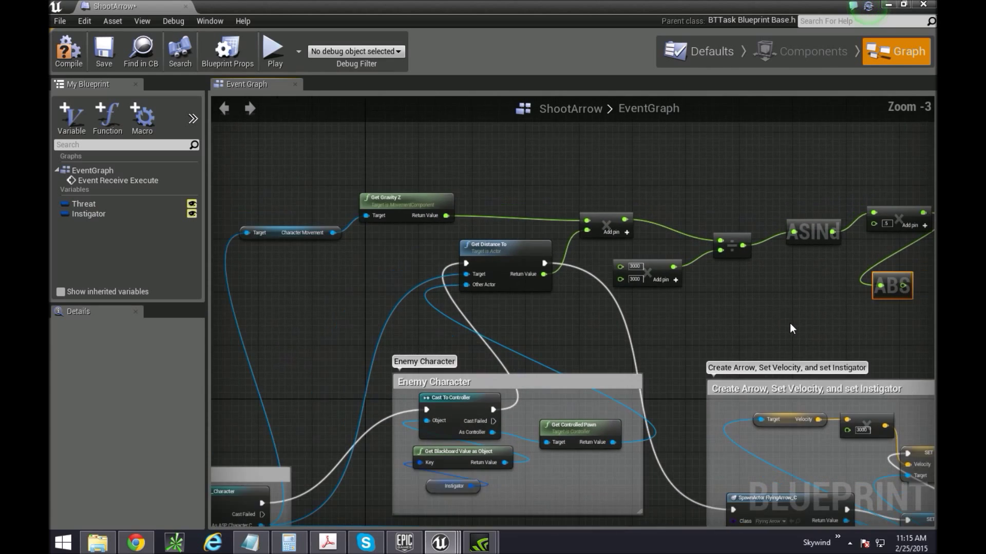
Wrap the math nodes in a comment titled 'Angle of Reach Calculation'
scroll(down, 3)
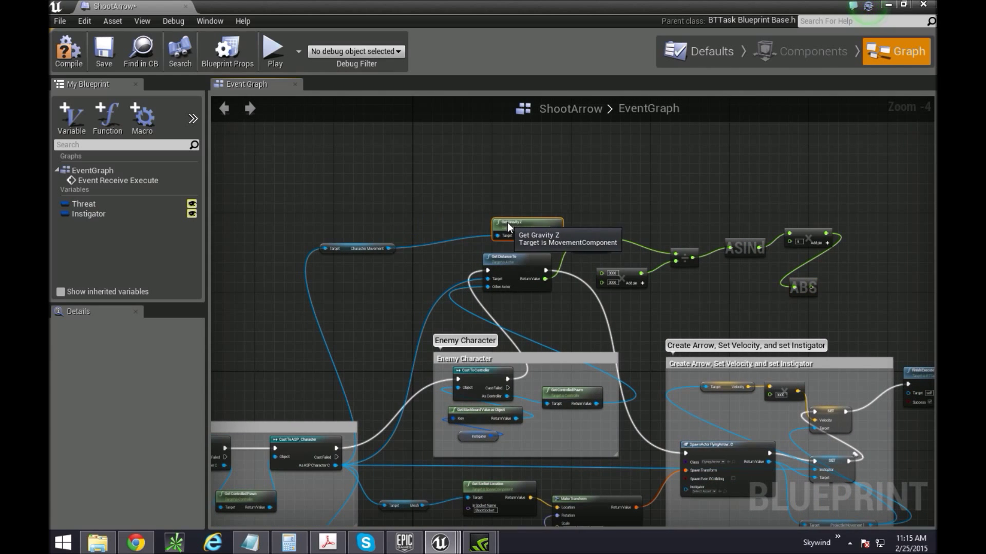
mouse_move(668, 252)
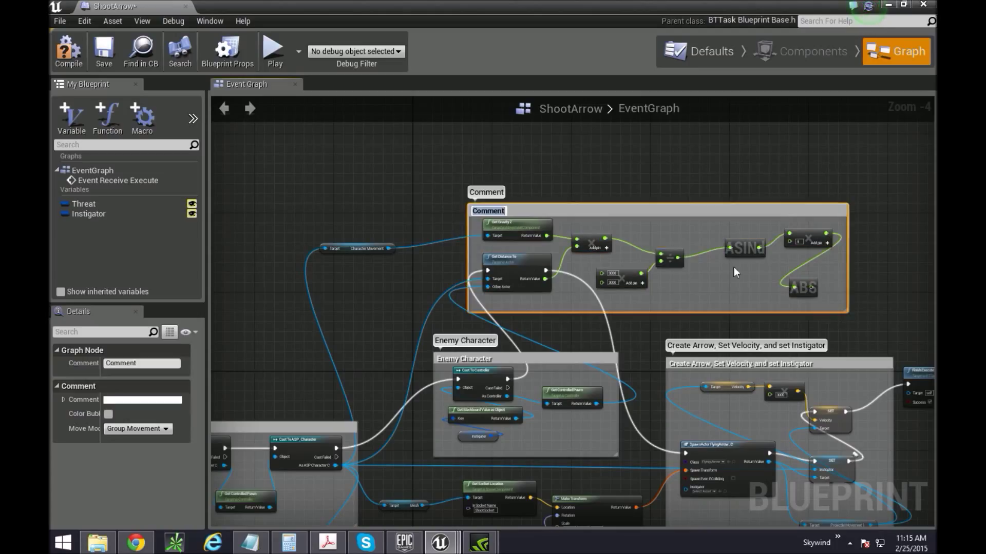
mouse_move(608, 207)
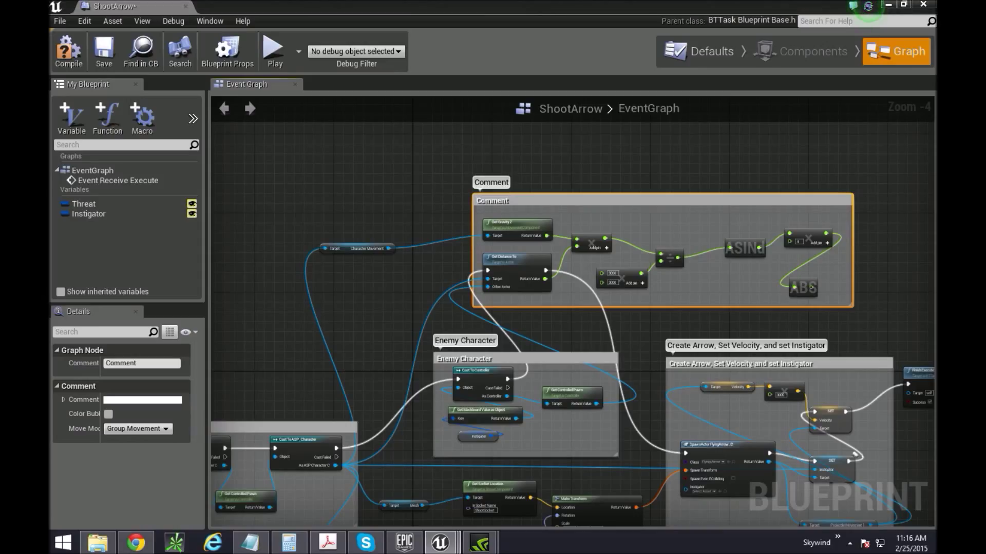
mouse_move(494, 209)
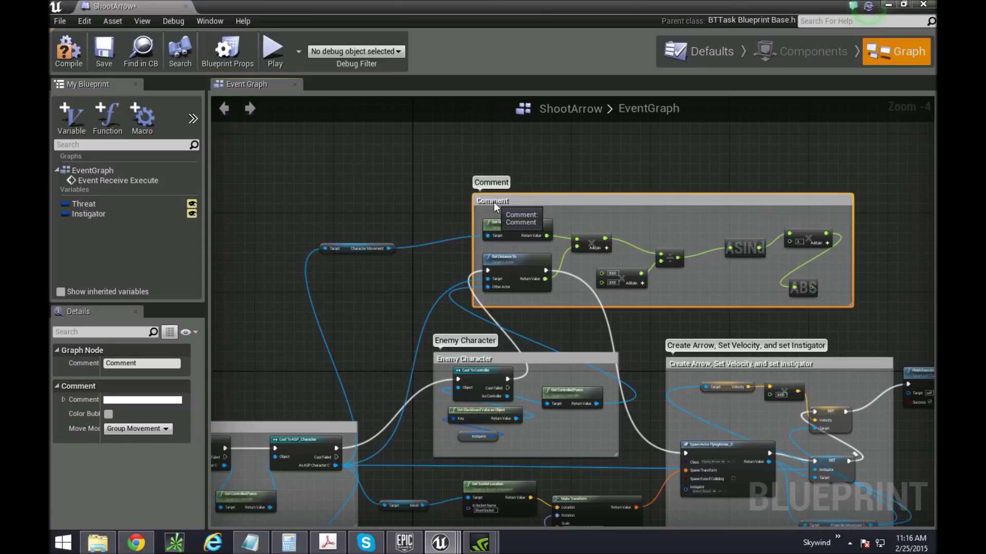
double_click(494, 200)
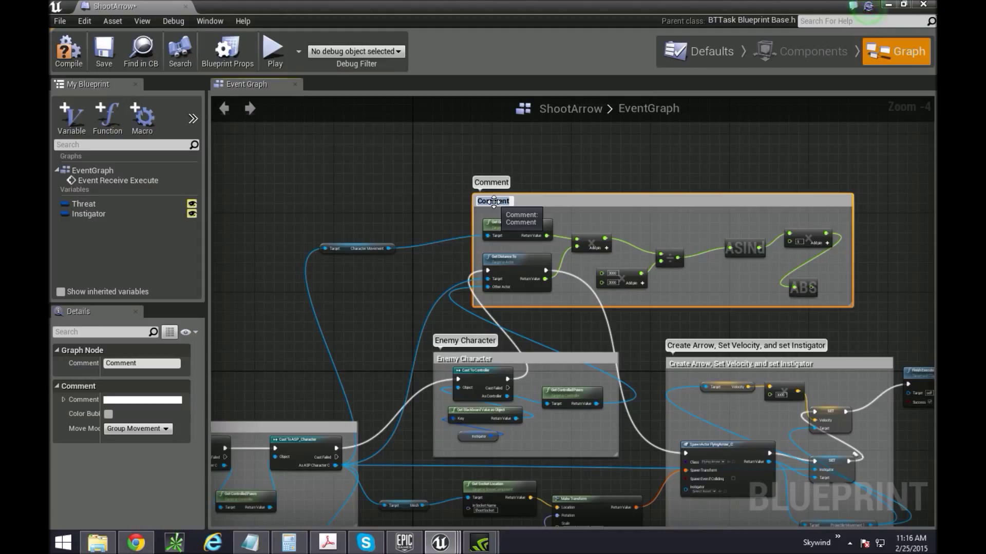
text(Velocity)
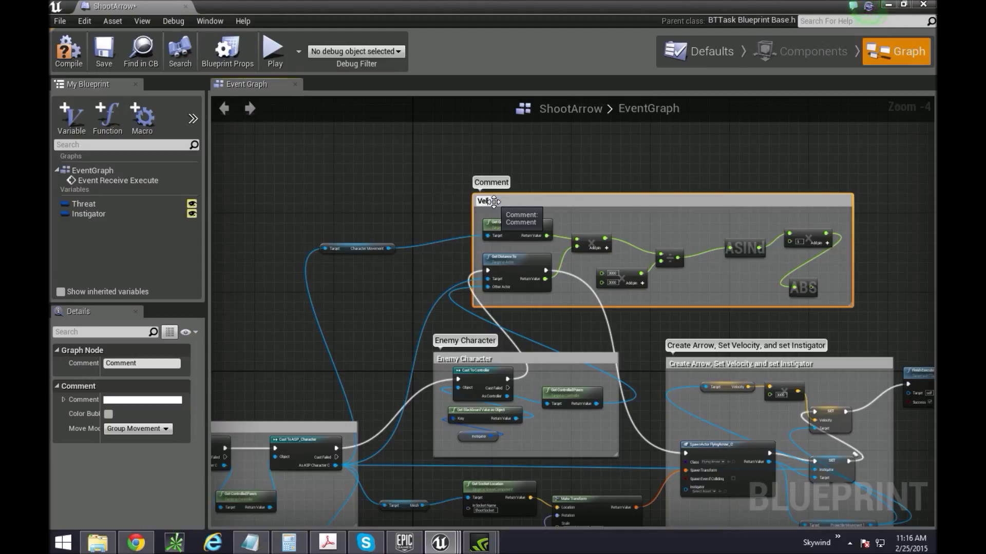
double_click(487, 201)
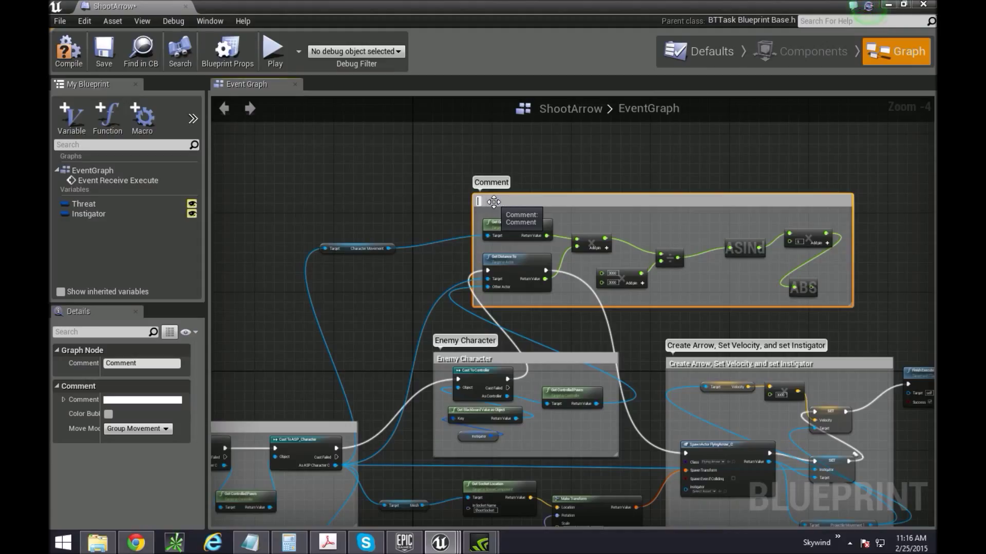
text(Angle of F)
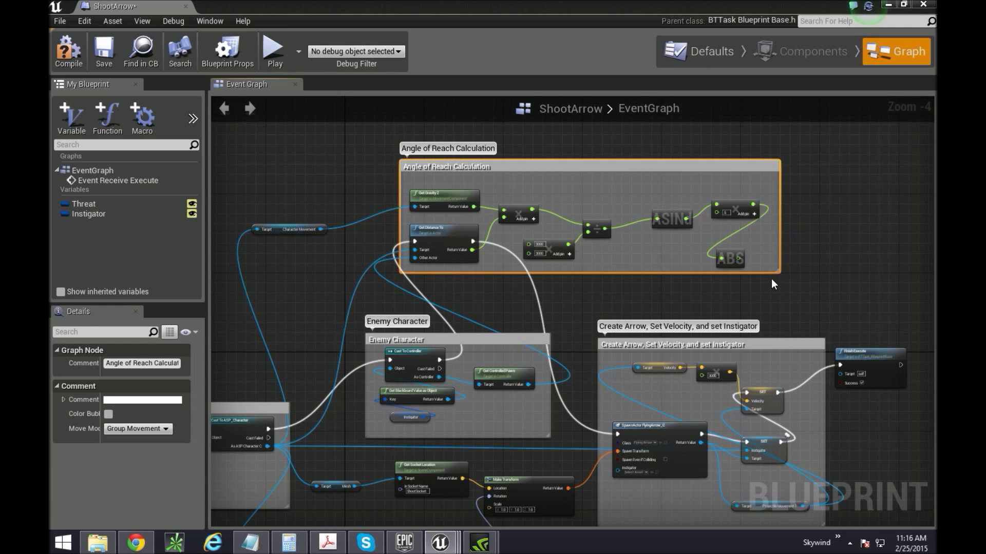
scroll(down, 3)
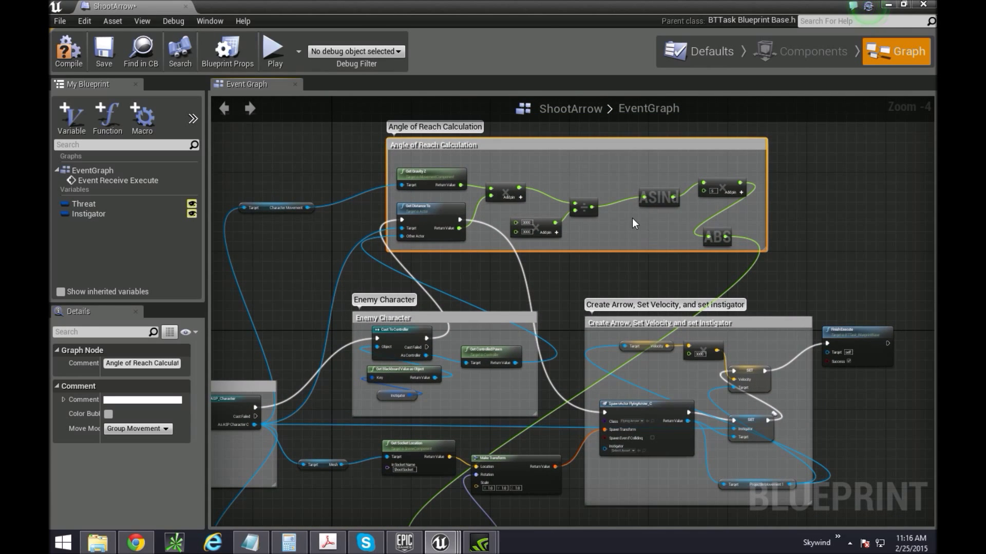
mouse_move(184, 6)
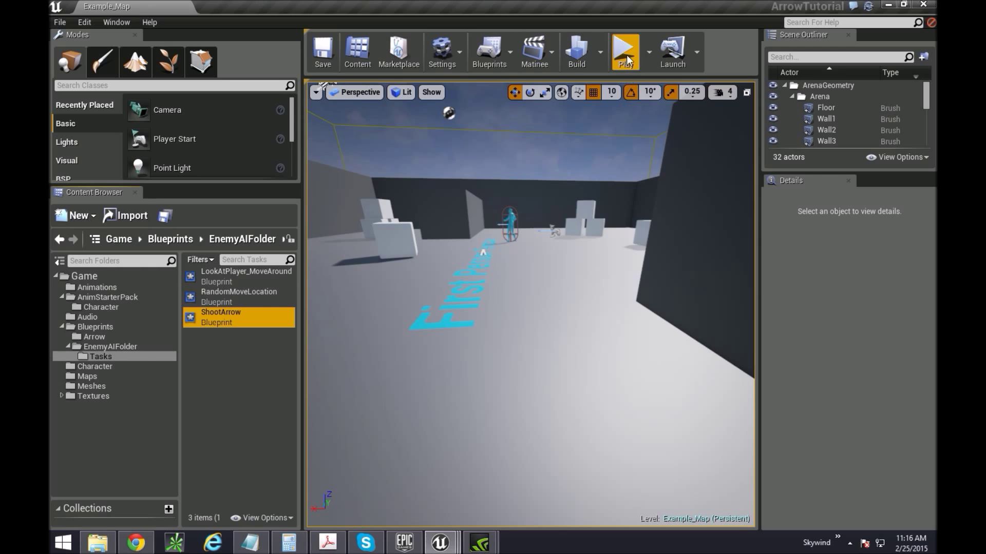
Play-test Example_Map, then reopen the ShootArrow task Blueprint from the Content Browser
click(625, 51)
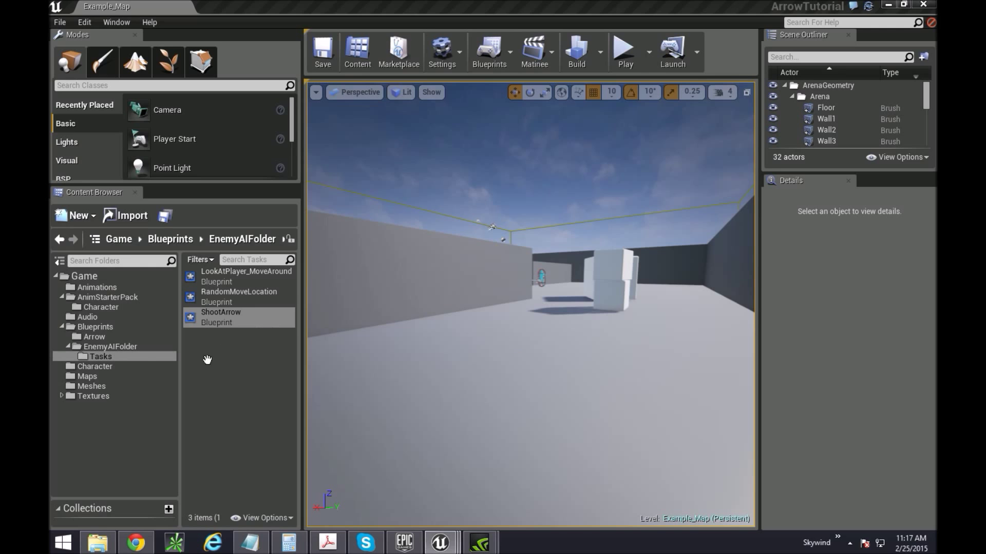
double_click(221, 317)
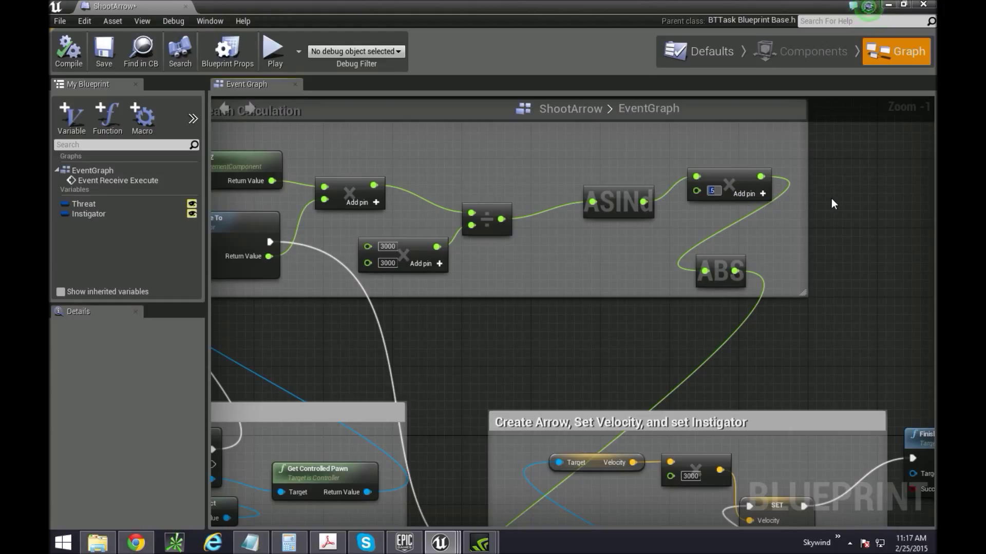
Set the angle multiplier to .35 and play-test the enemy's arrow shooting
text(.35)
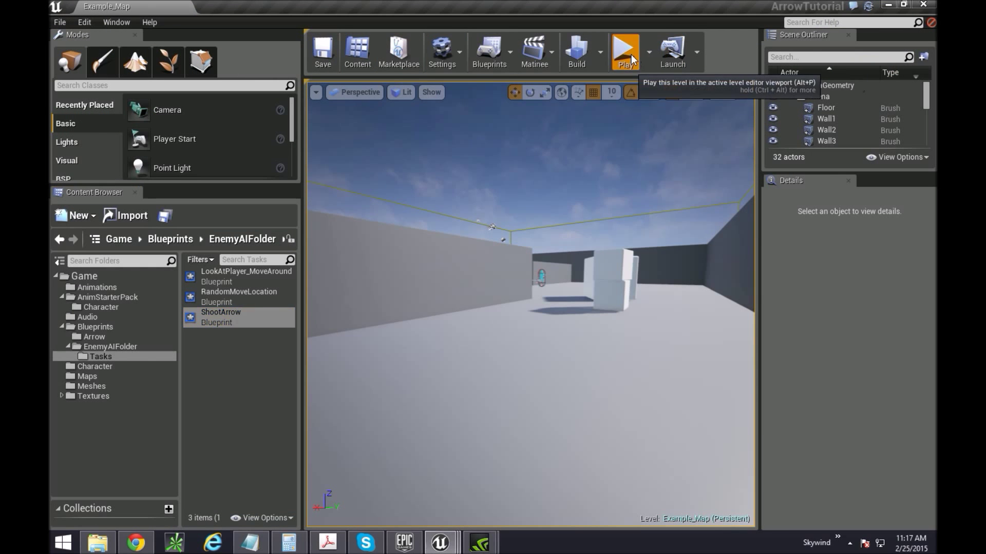
click(625, 51)
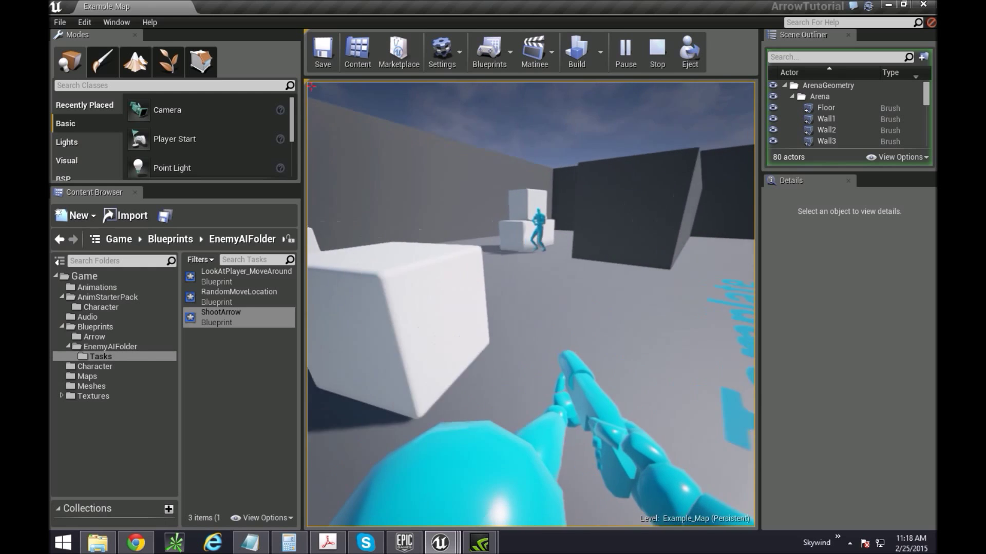
click(656, 51)
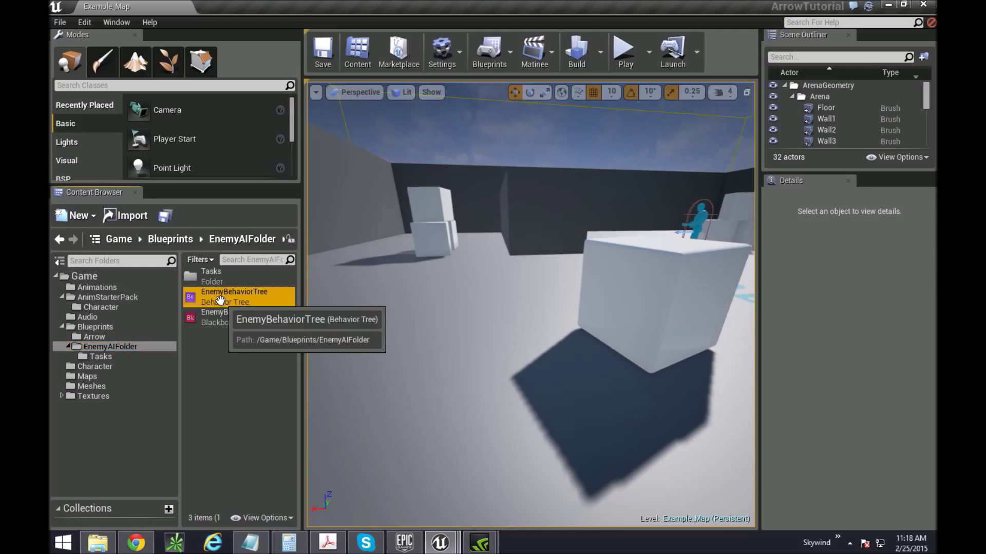
Add a 3.1-second Wait after ShootArrow in EnemyBehaviorTree and play the level
double_click(235, 296)
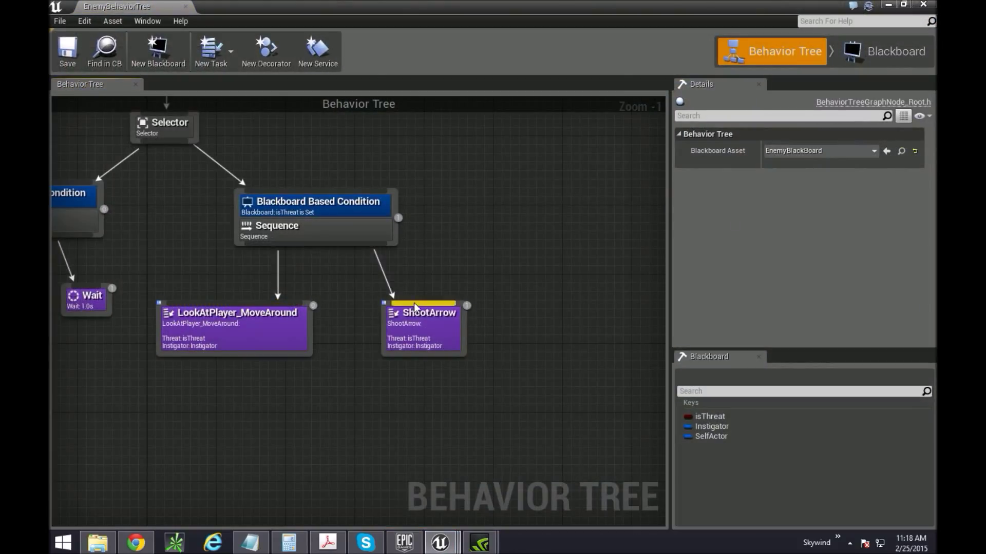
click(423, 312)
text(w)
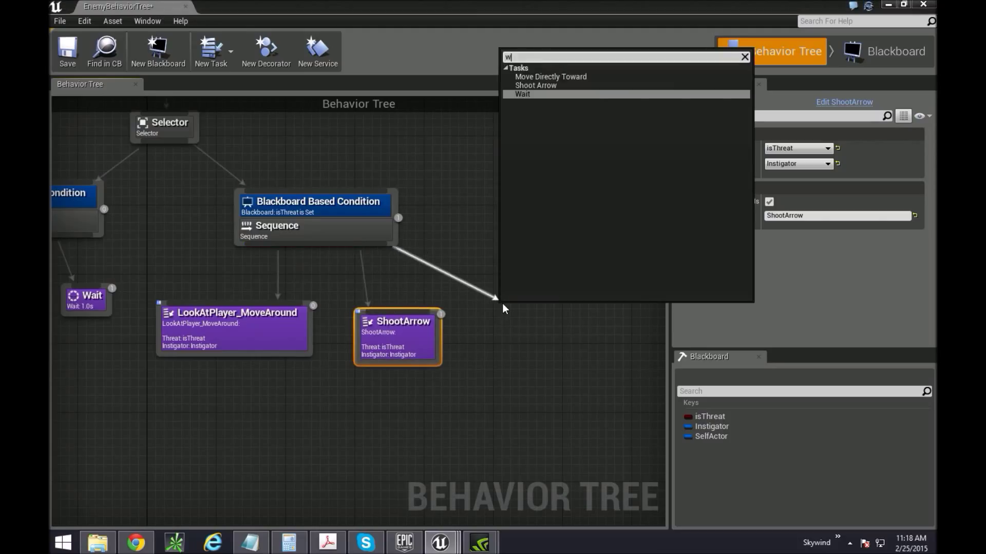
click(522, 93)
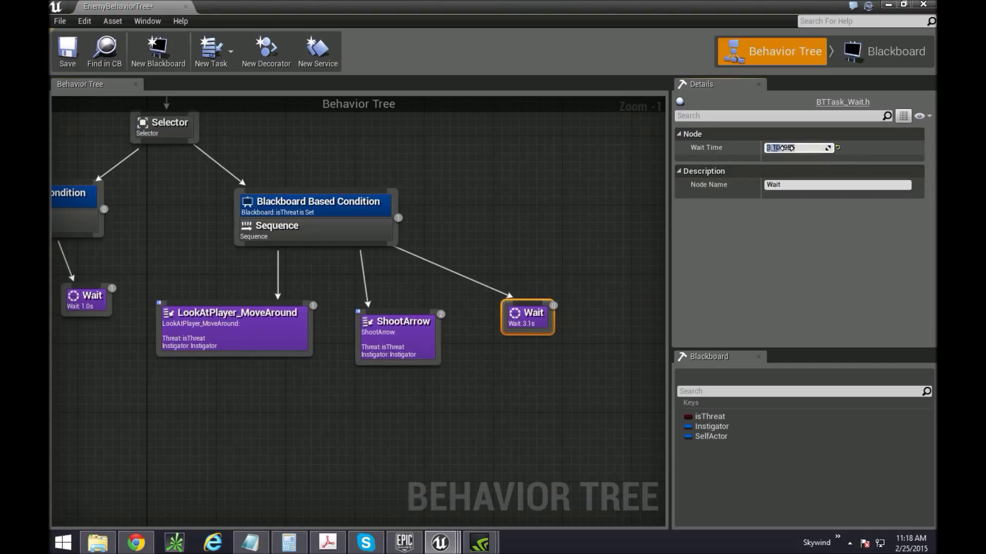
click(267, 137)
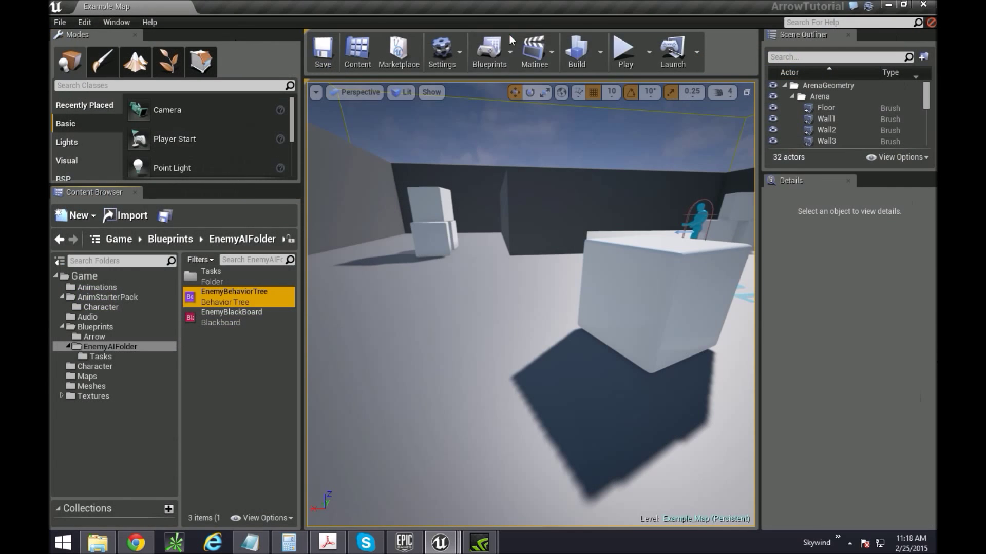
click(623, 52)
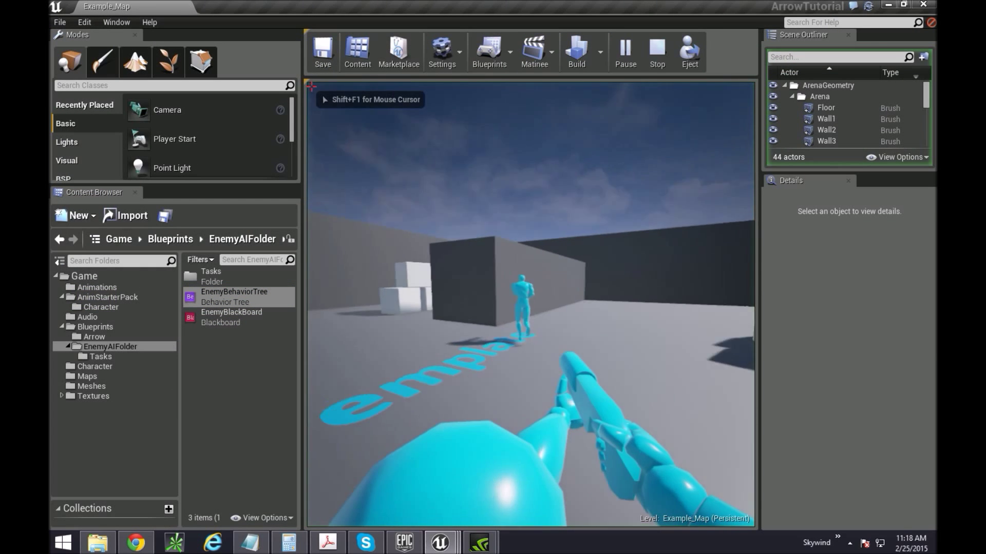